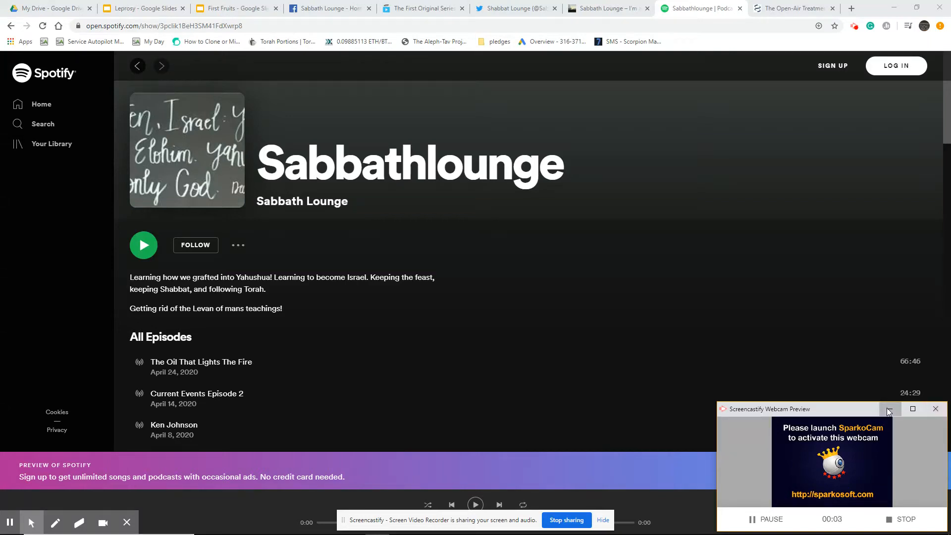
Switch to the Sabbath Lounge (itsyahushua.com) tab showing the Galatians and Heaven posts
{"action": "left_click", "coordinate": [934, 408]}
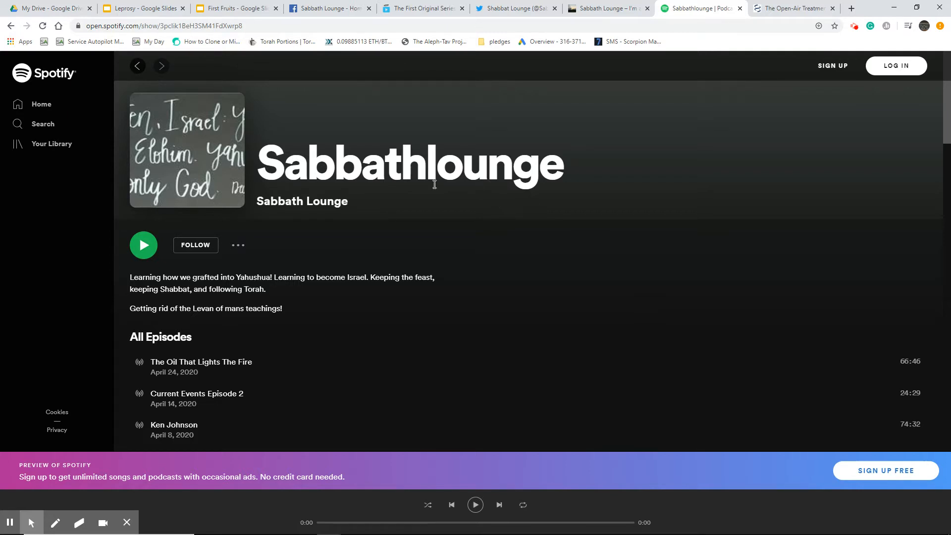
{"action": "mouse_move", "coordinate": [345, 134]}
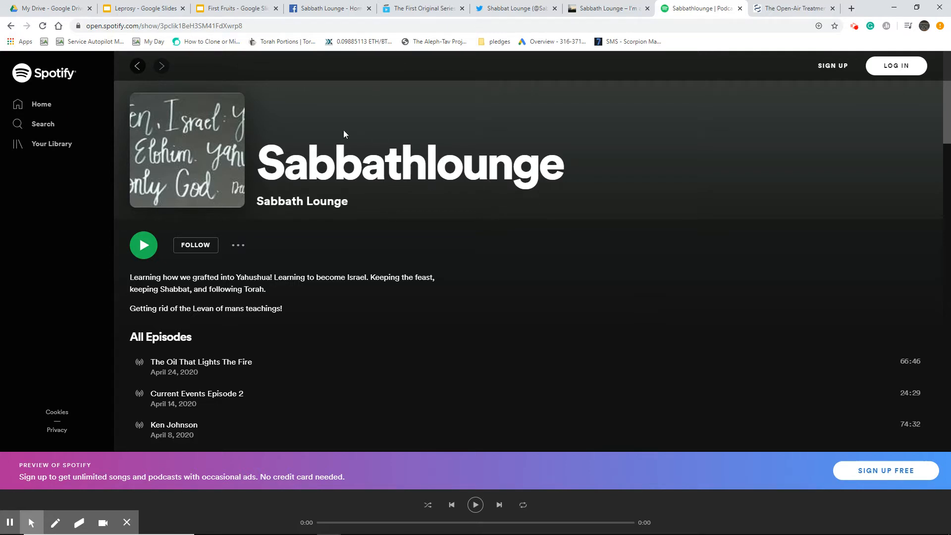
{"action": "mouse_move", "coordinate": [610, 84]}
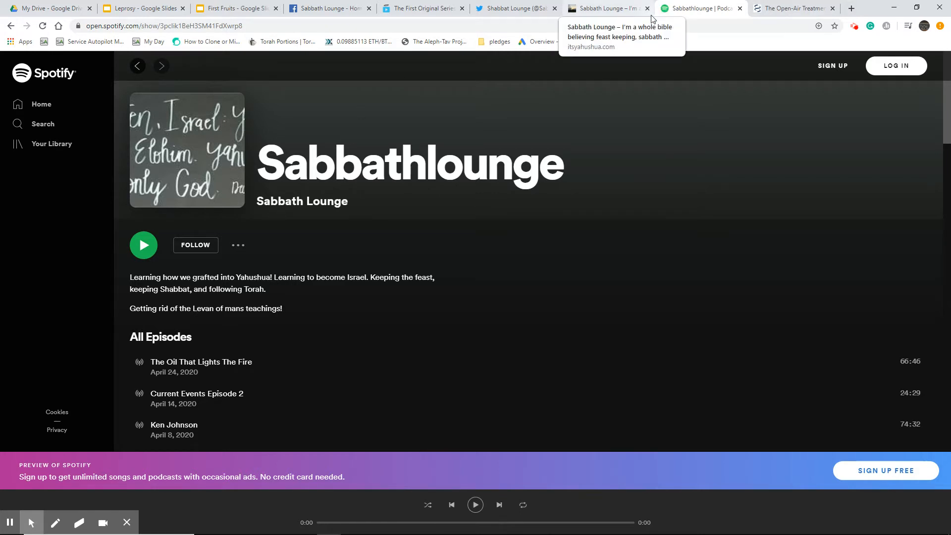
{"action": "mouse_move", "coordinate": [536, 74]}
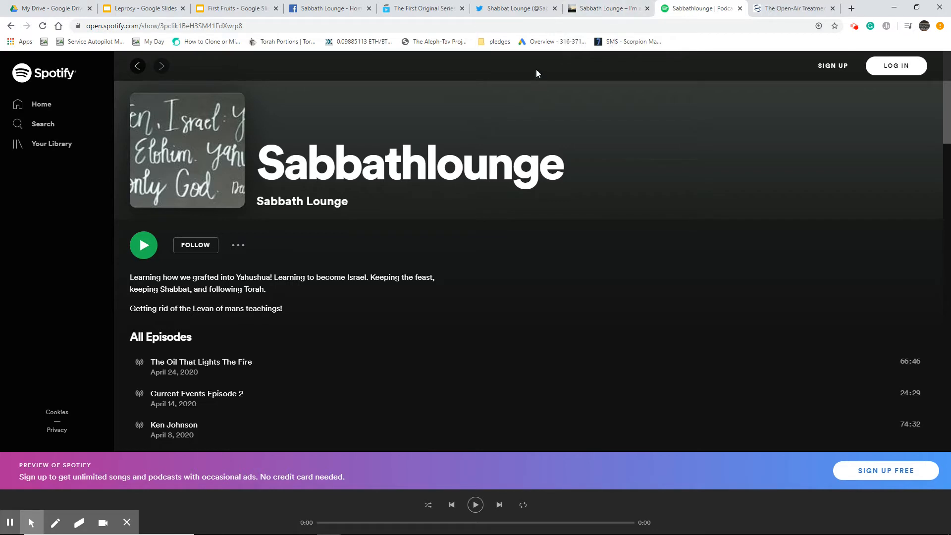
{"action": "left_click", "coordinate": [606, 8]}
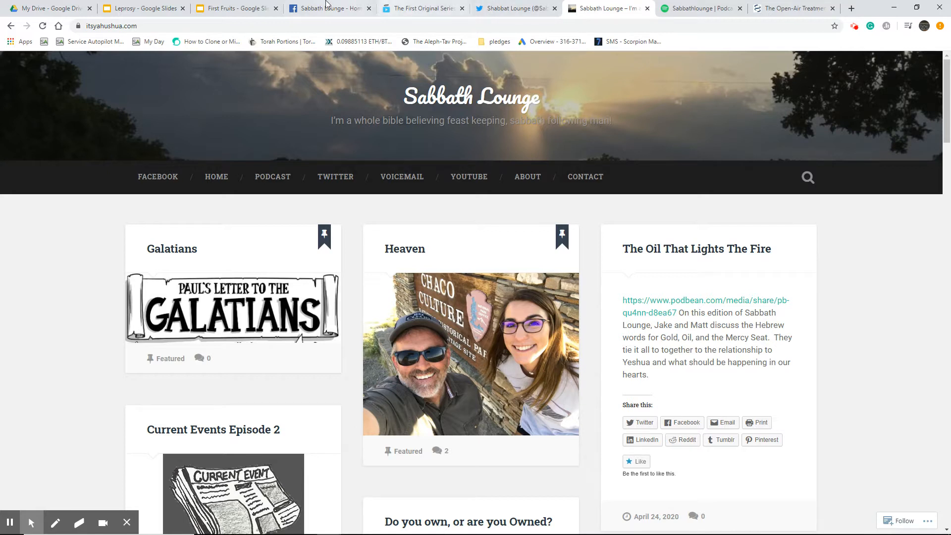
{"action": "mouse_move", "coordinate": [21, 53]}
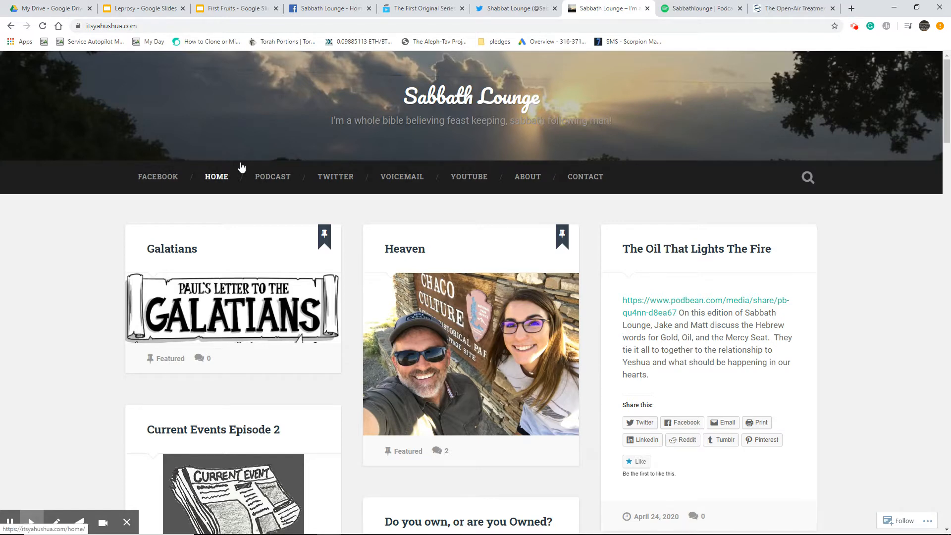
Scroll through the home page posts down to A Defense of Hebrew Roots Slide Show
{"action": "scroll", "scroll_direction": "down", "scroll_amount": 3}
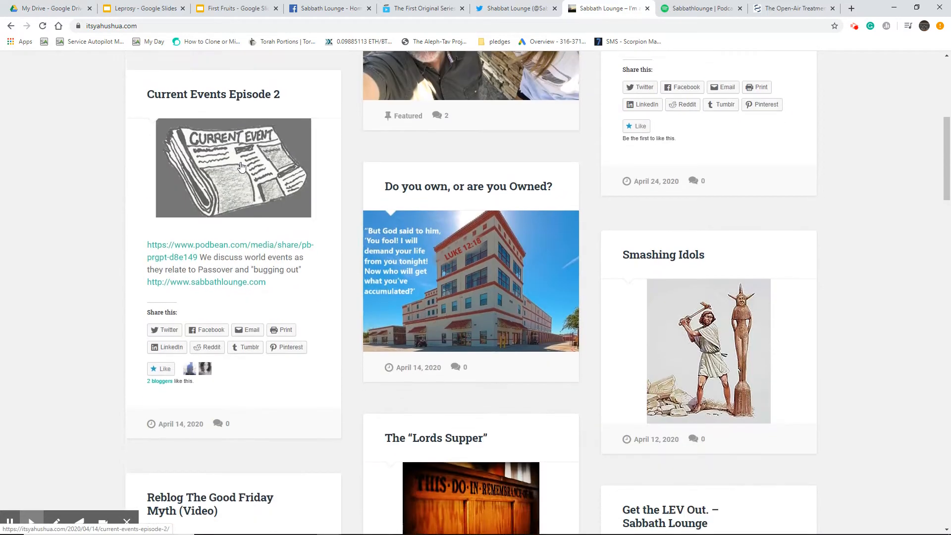
{"action": "scroll", "scroll_direction": "down", "scroll_amount": 3}
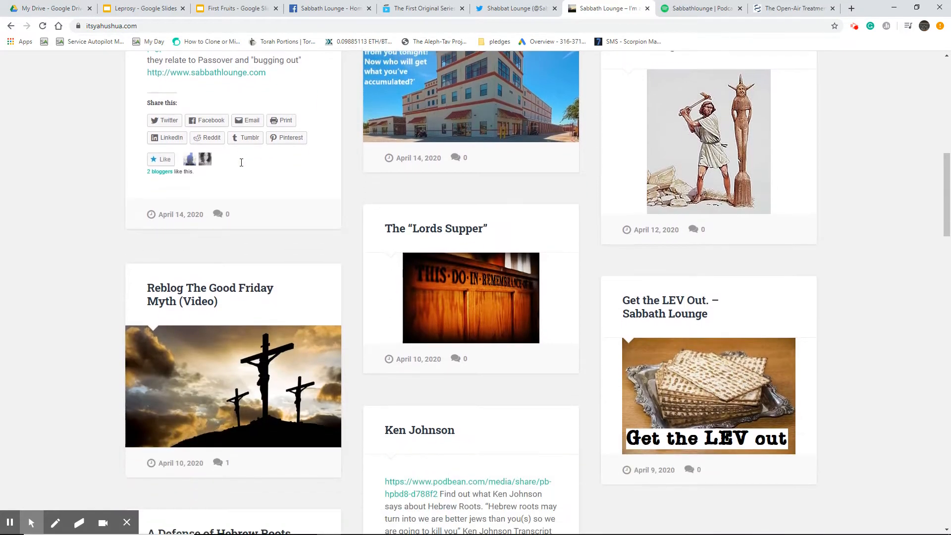
{"action": "scroll", "scroll_direction": "down", "scroll_amount": 3}
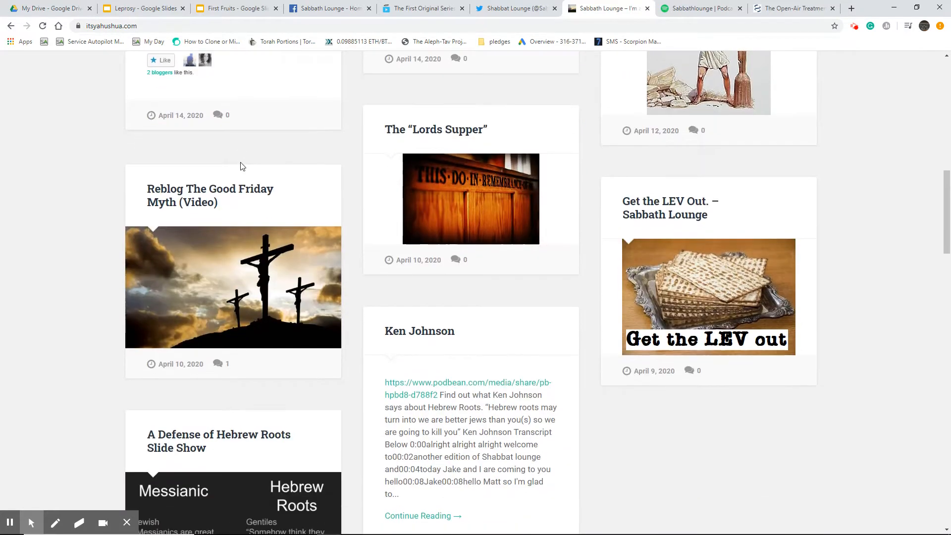
{"action": "scroll", "scroll_direction": "down", "scroll_amount": 3}
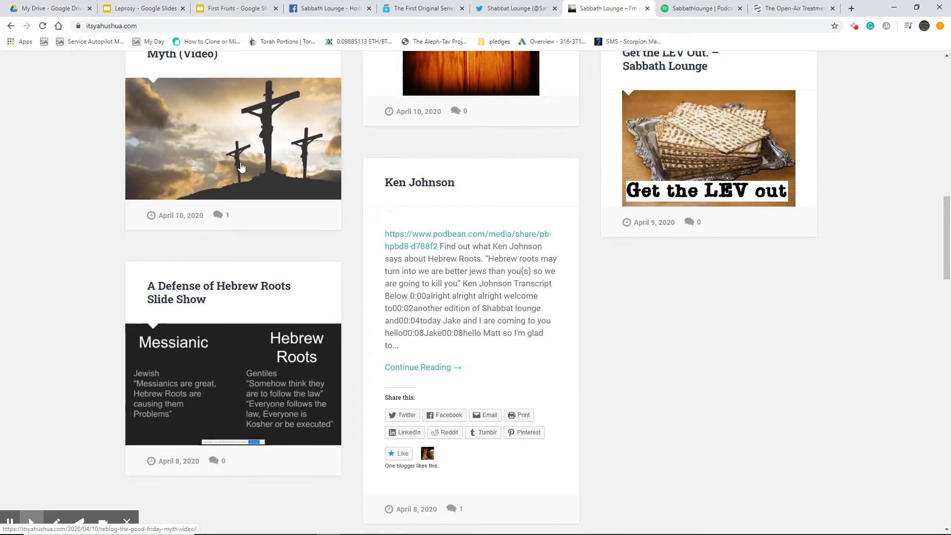
{"action": "mouse_move", "coordinate": [270, 184]}
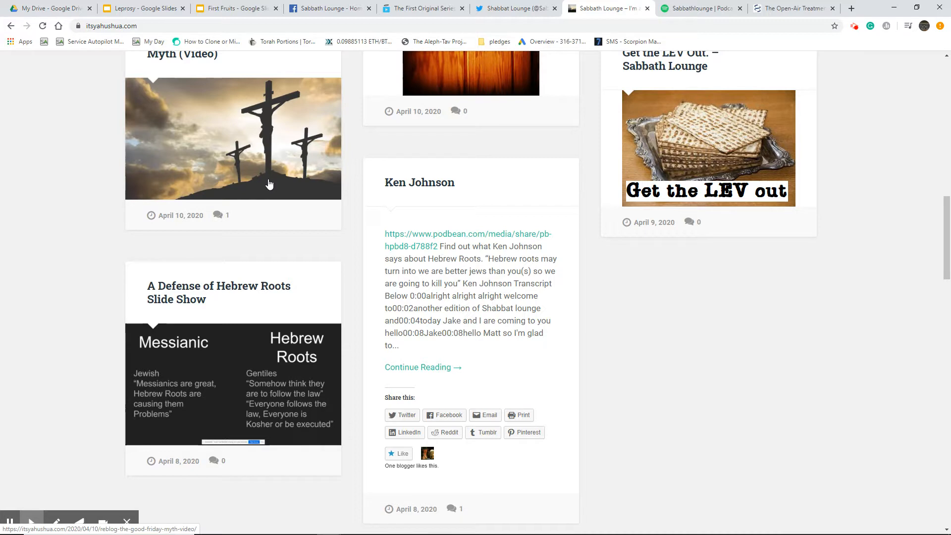
{"action": "scroll", "scroll_direction": "down", "scroll_amount": 3}
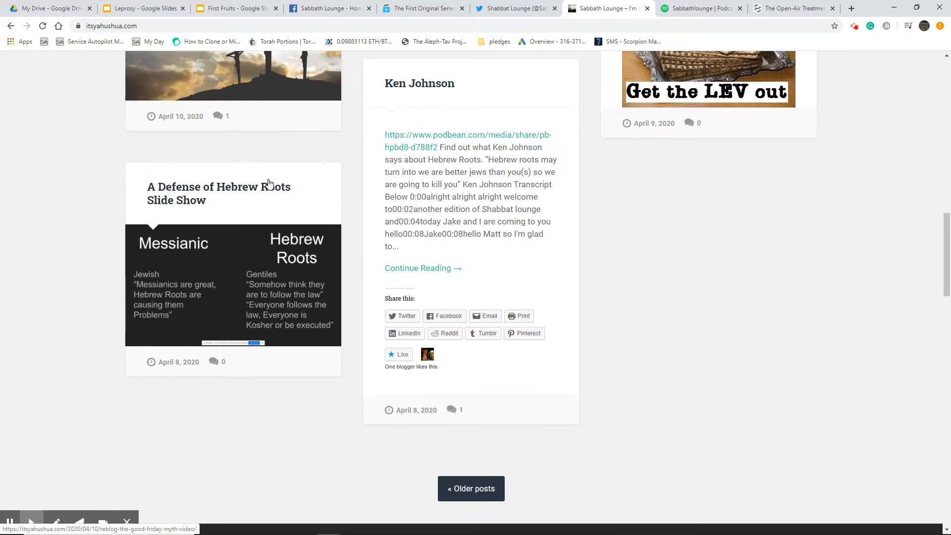
{"action": "scroll", "scroll_direction": "down", "scroll_amount": 3}
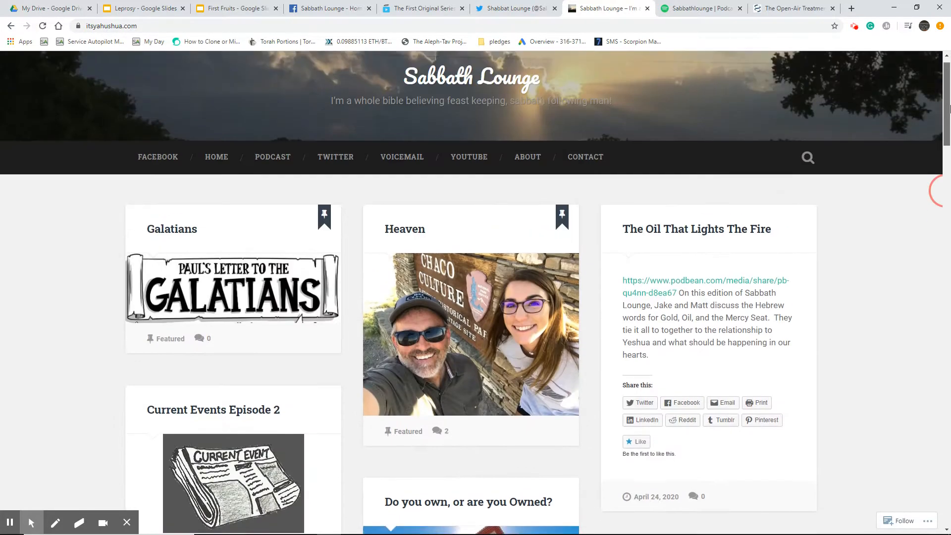
{"action": "scroll", "scroll_direction": "down", "scroll_amount": 3}
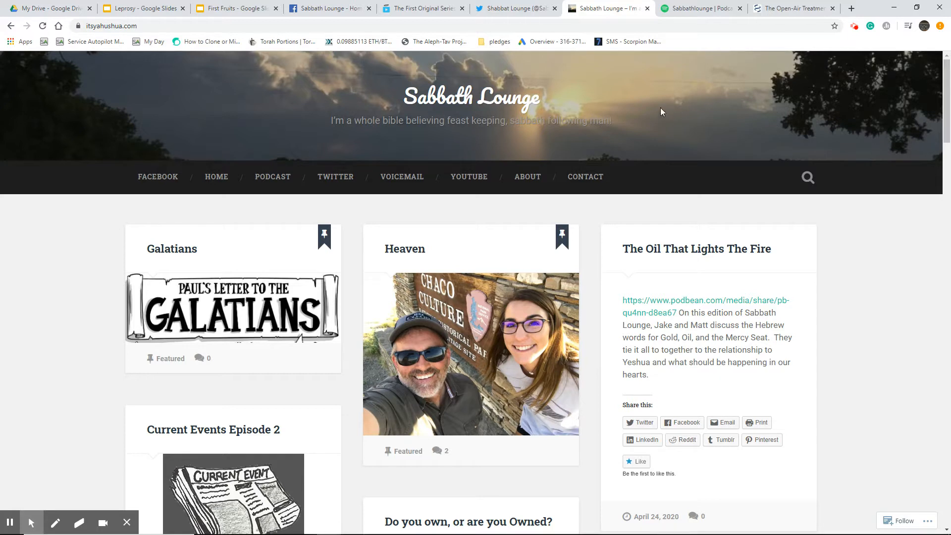
{"action": "mouse_move", "coordinate": [776, 145]}
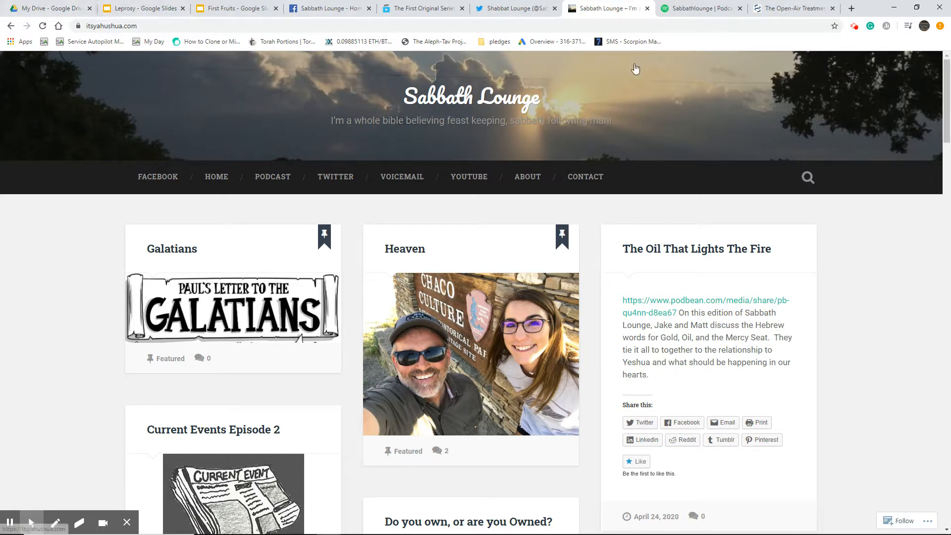
Switch to the Shabbat Lounge Twitter tab and view the pinned Can We Be Honest tweet
{"action": "left_click", "coordinate": [516, 8]}
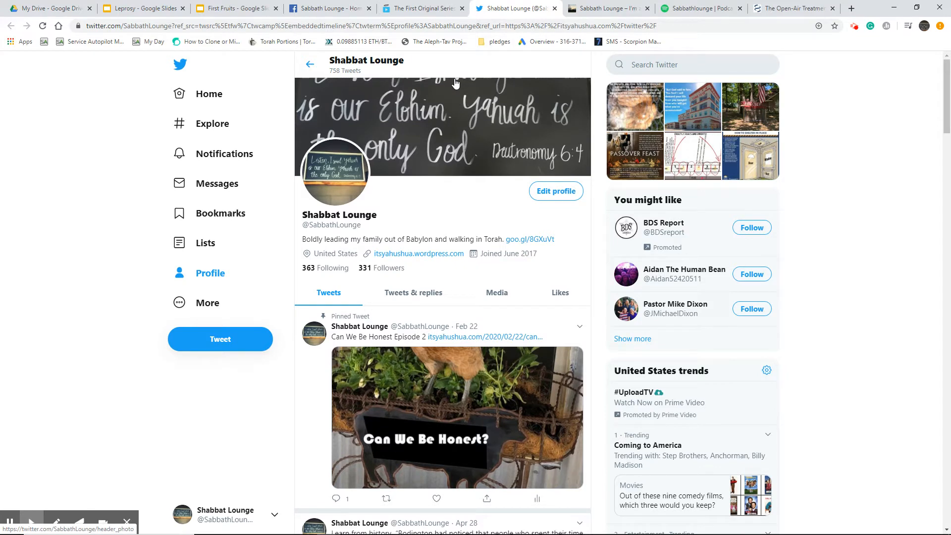
{"action": "mouse_move", "coordinate": [441, 230]}
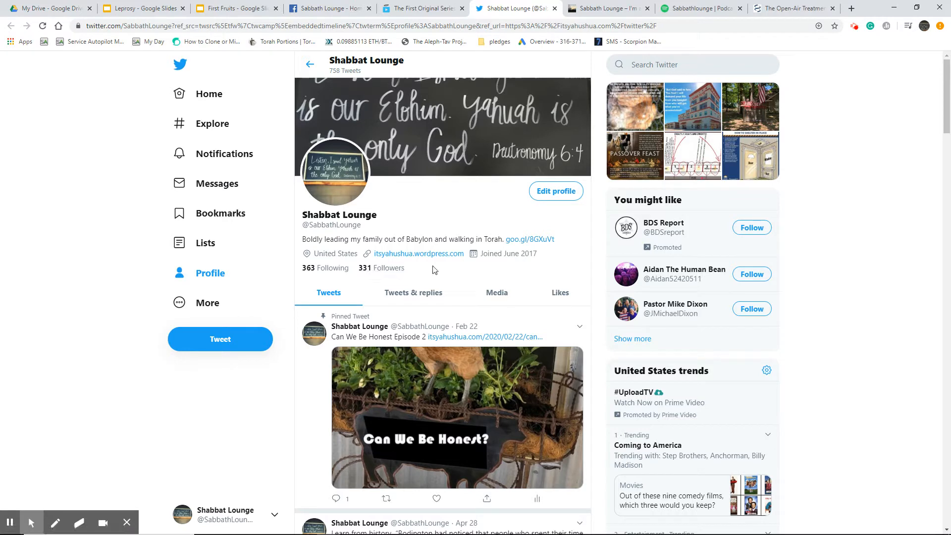
{"action": "mouse_move", "coordinate": [472, 74]}
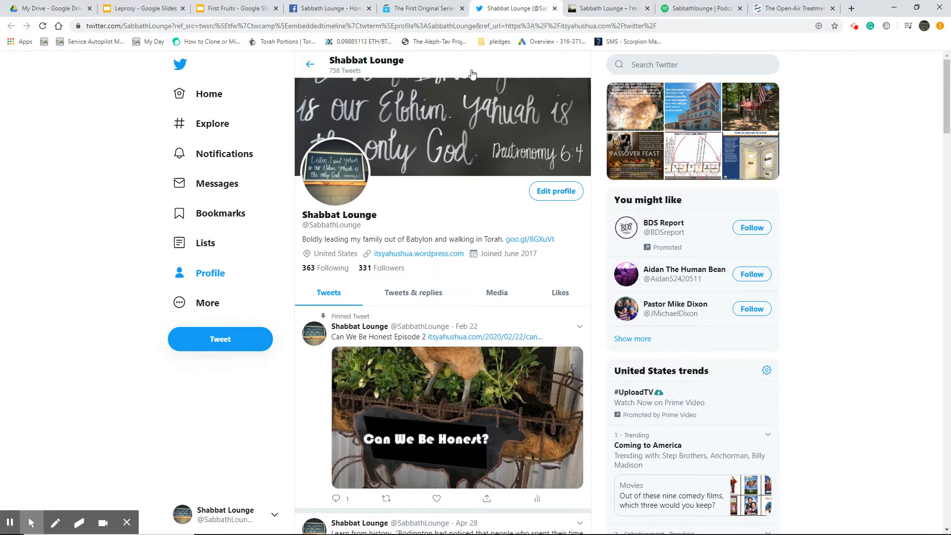
{"action": "scroll", "scroll_direction": "down", "scroll_amount": 3}
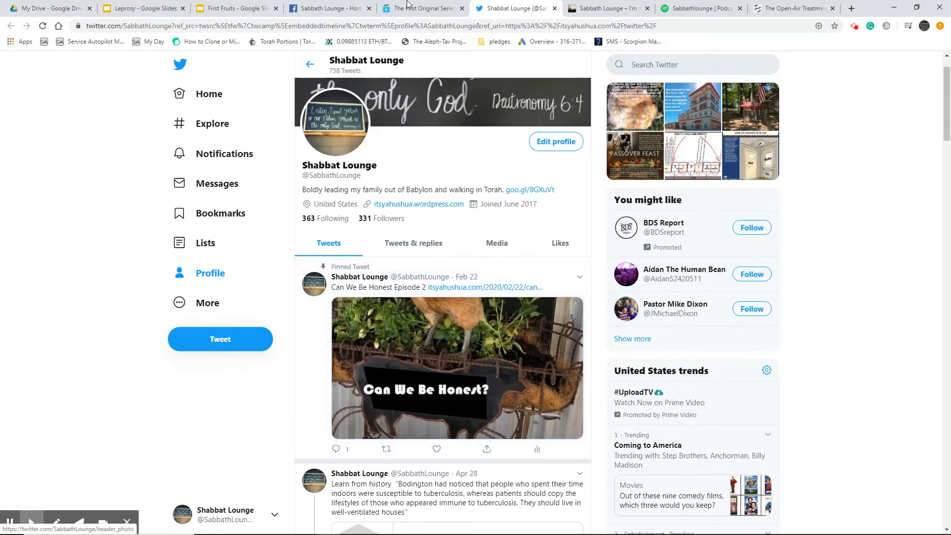
Switch to the Sabbath Lounge Facebook page tab
{"action": "left_click", "coordinate": [327, 8]}
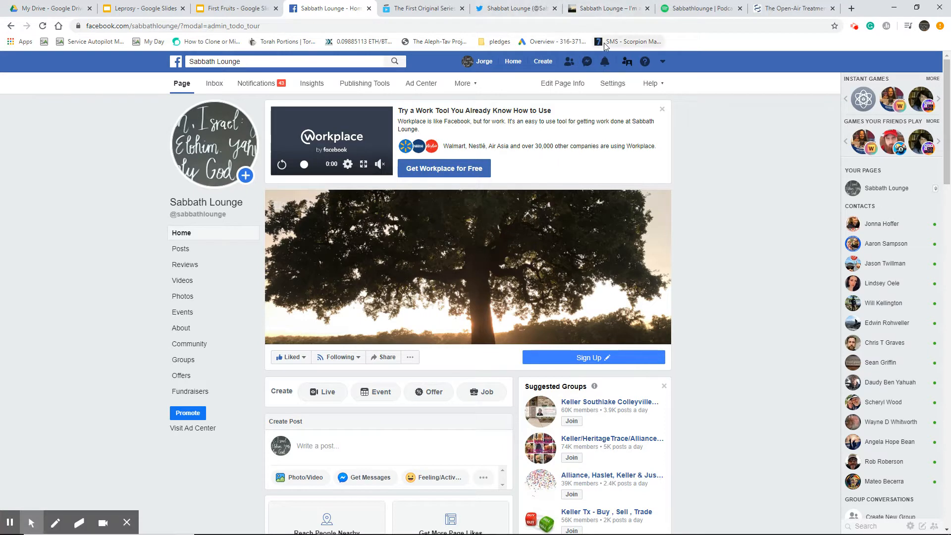
{"action": "mouse_move", "coordinate": [631, 41]}
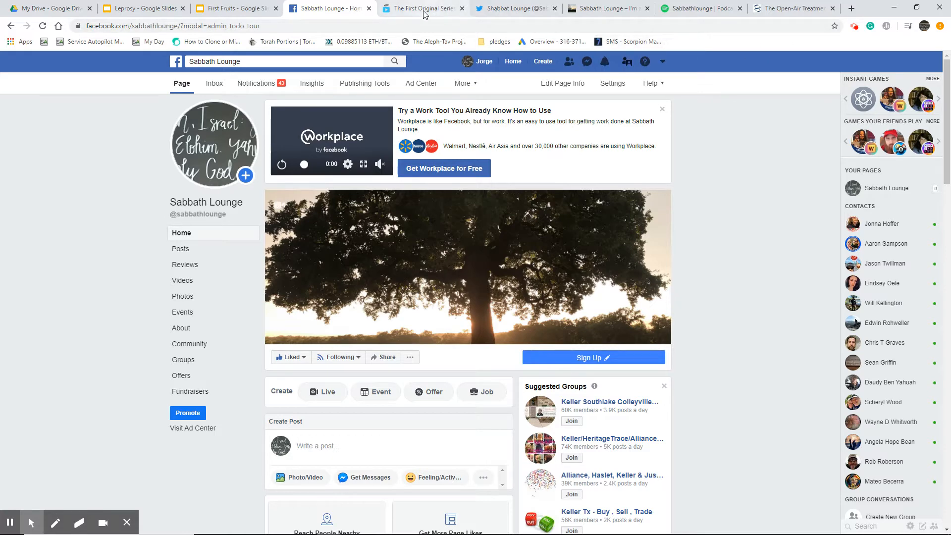
Switch to The Chosen tab and mute the Season One trailer while it plays
{"action": "left_click", "coordinate": [420, 8]}
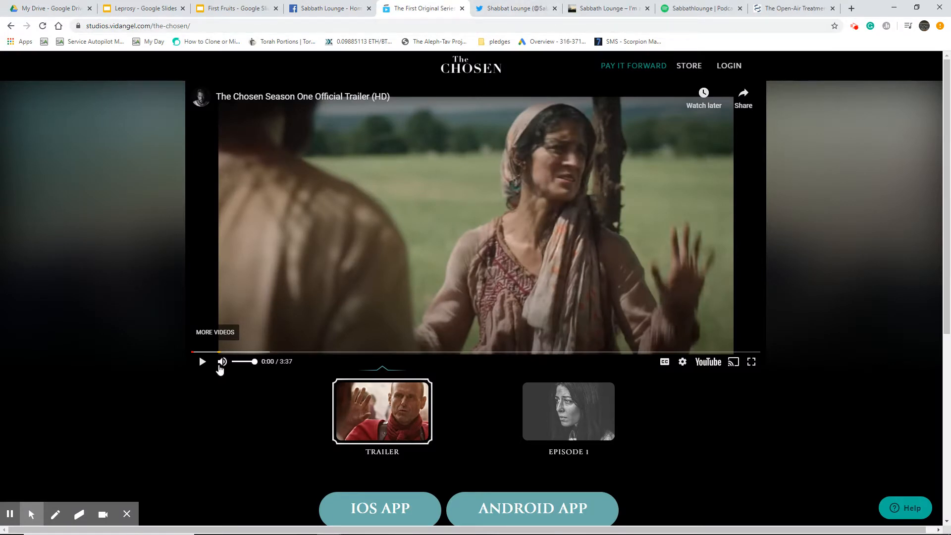
{"action": "left_click", "coordinate": [202, 362]}
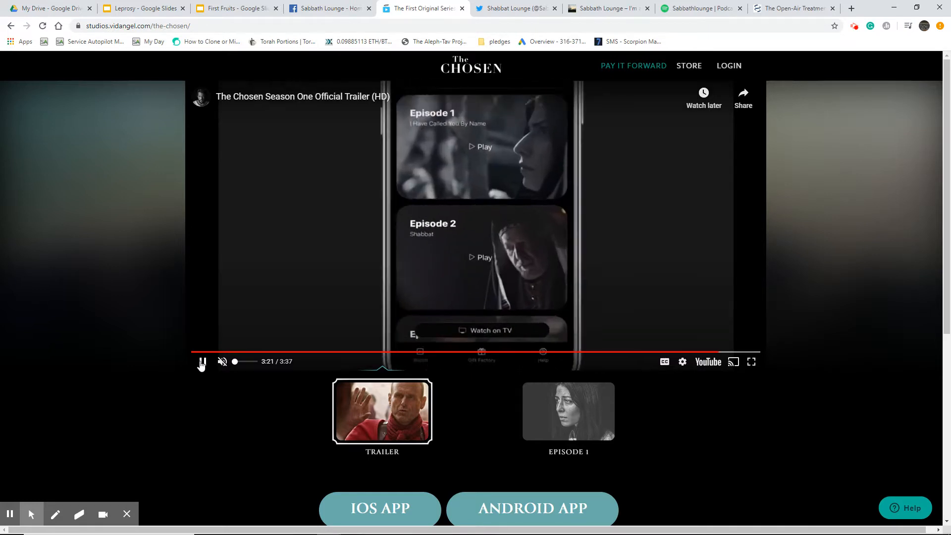
Open The Chosen's Pay It Forward page showing Season 2 funding at $3,887,239
{"action": "left_click", "coordinate": [481, 330]}
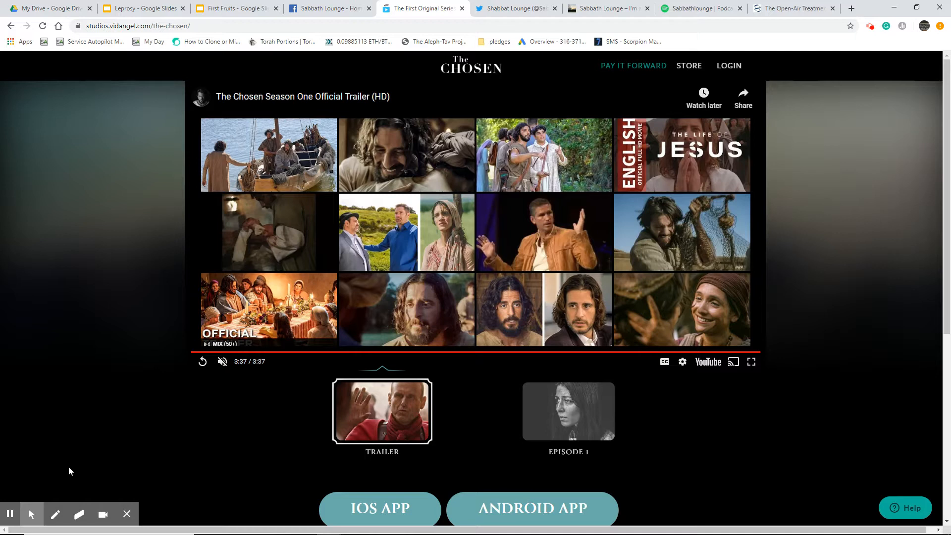
{"action": "mouse_move", "coordinate": [334, 363]}
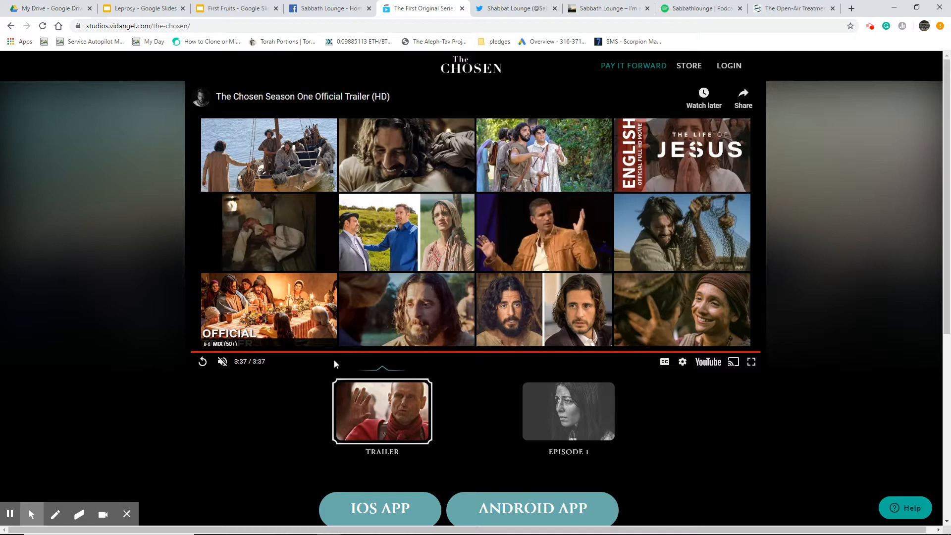
{"action": "mouse_move", "coordinate": [561, 426]}
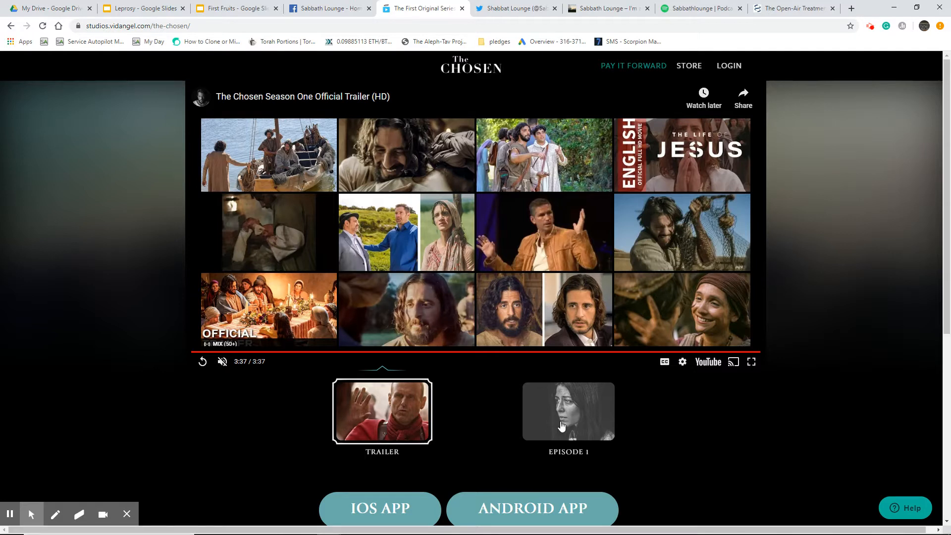
{"action": "left_click", "coordinate": [633, 65]}
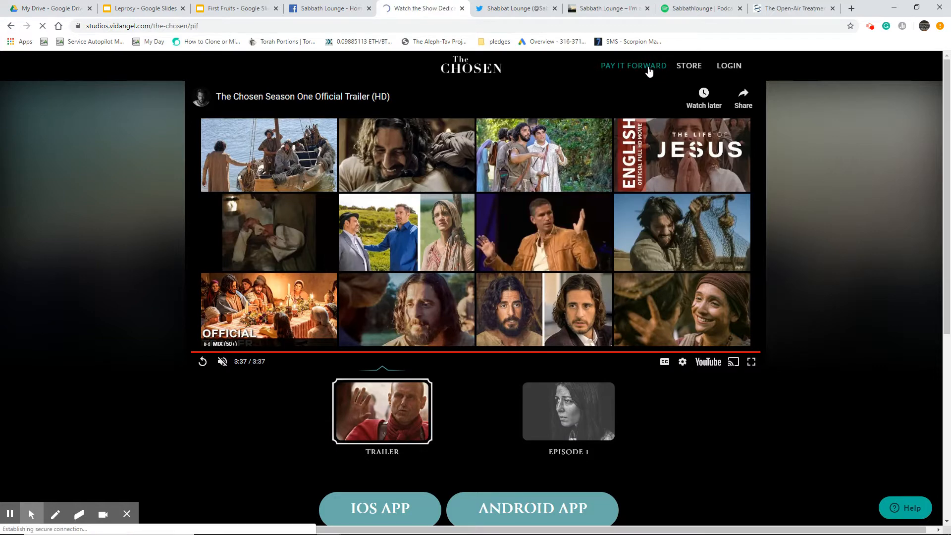
{"action": "left_click", "coordinate": [633, 66]}
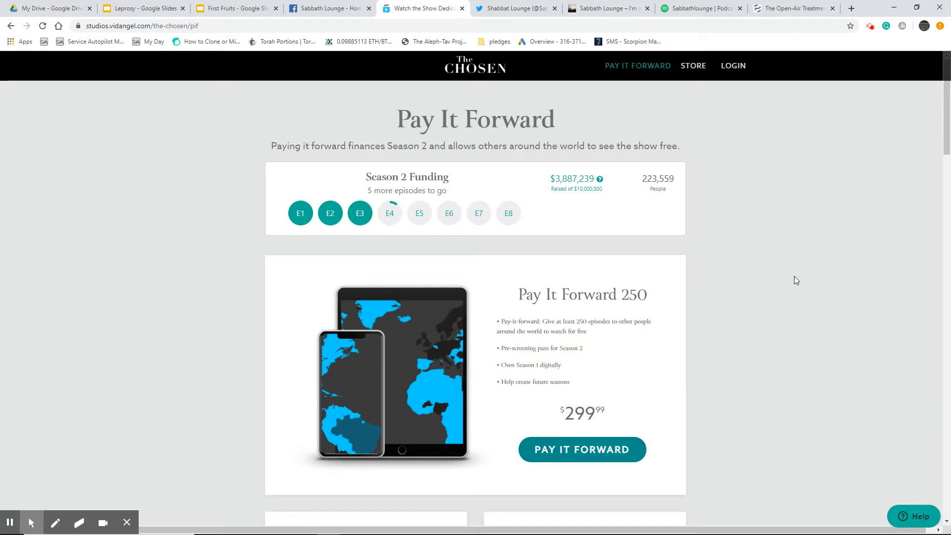
{"action": "mouse_move", "coordinate": [410, 373]}
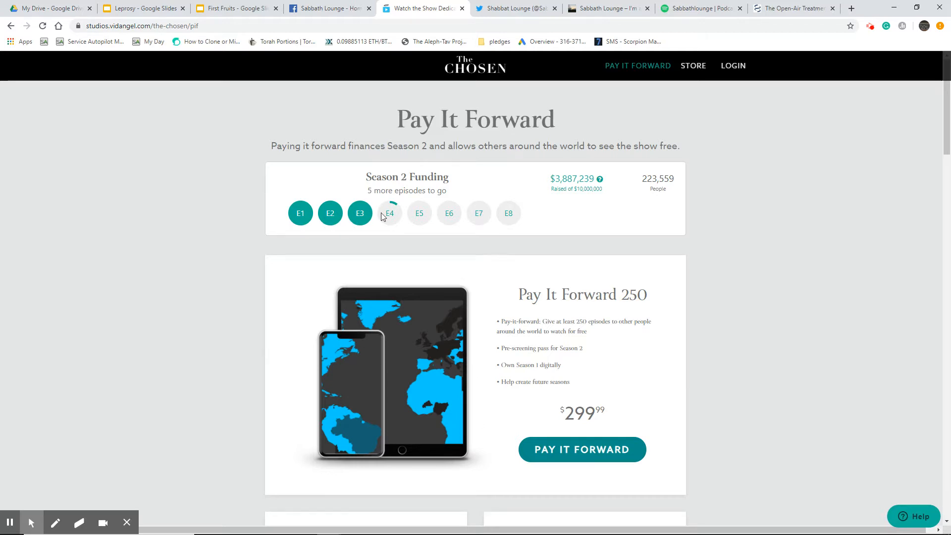
{"action": "mouse_move", "coordinate": [473, 210]}
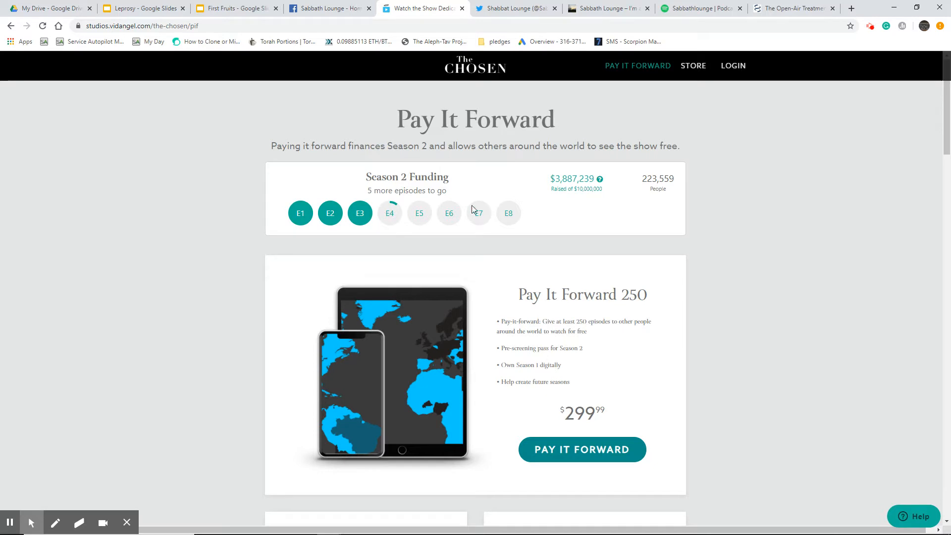
{"action": "mouse_move", "coordinate": [630, 209]}
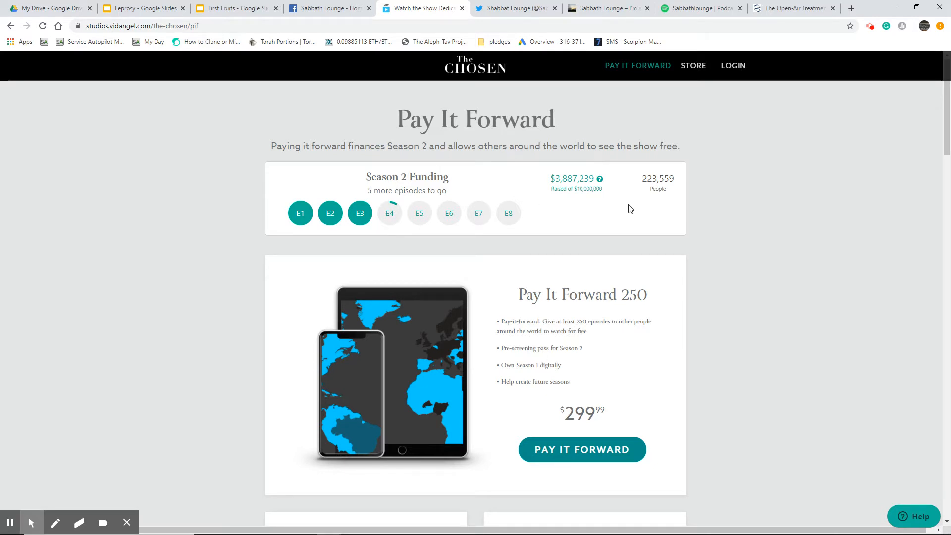
{"action": "mouse_move", "coordinate": [675, 226]}
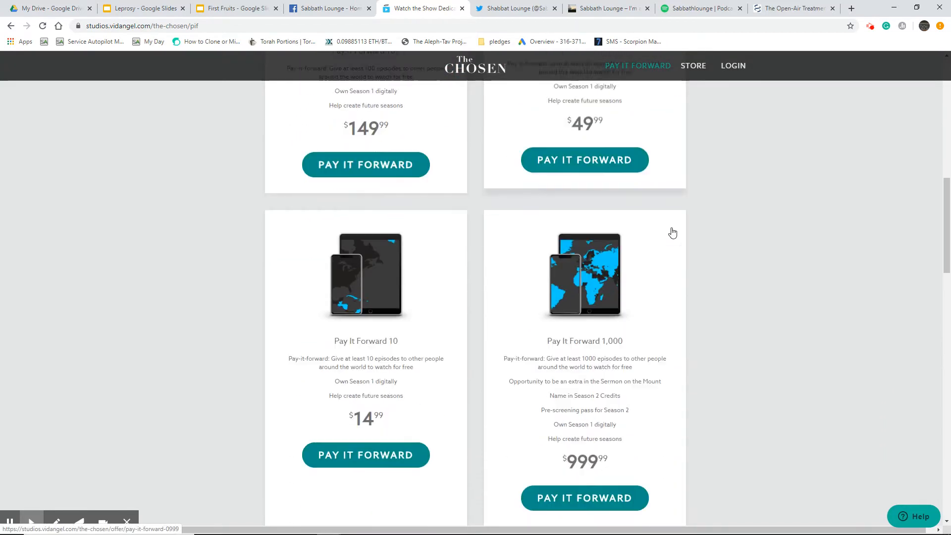
Scroll through the pledge tiers to the $100,000 Pay It Forward 200,000 option
{"action": "scroll", "scroll_direction": "down", "scroll_amount": 3}
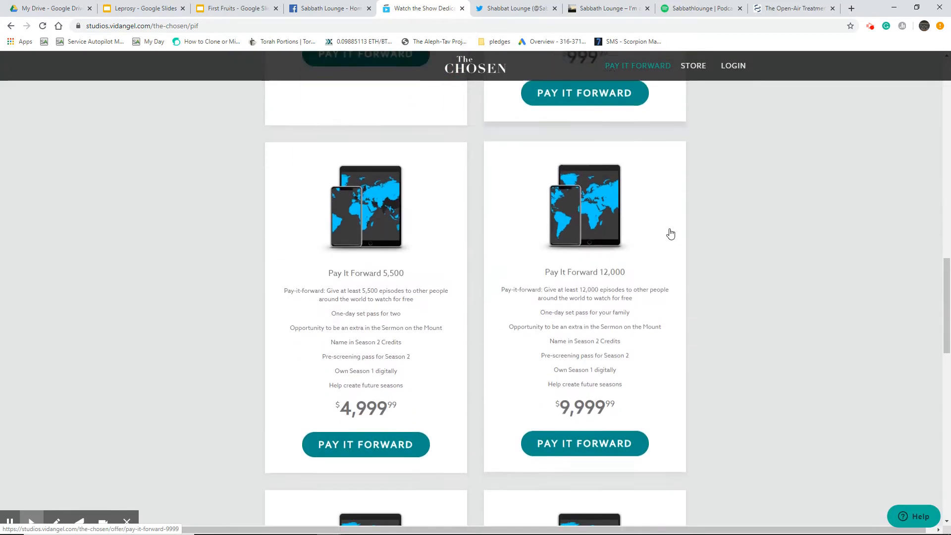
{"action": "scroll", "scroll_direction": "down", "scroll_amount": 3}
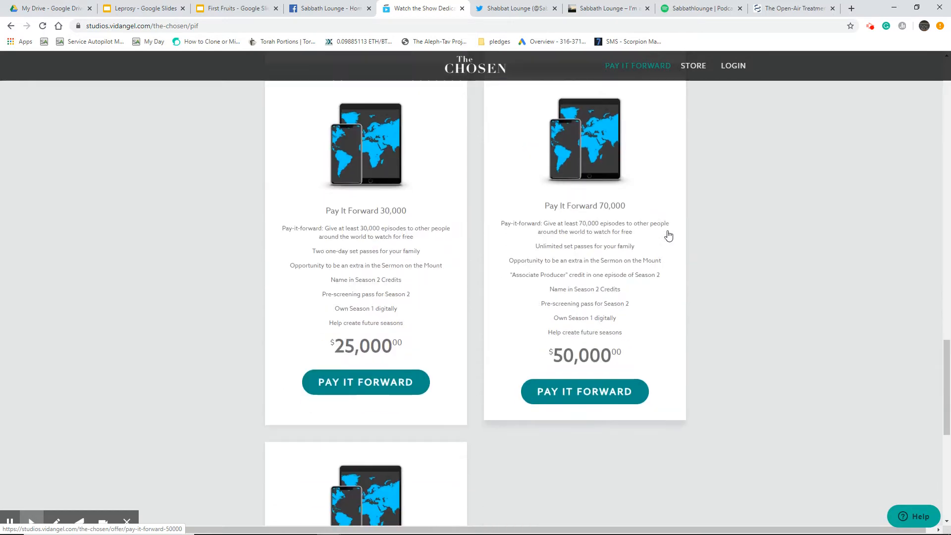
{"action": "scroll", "scroll_direction": "down", "scroll_amount": 3}
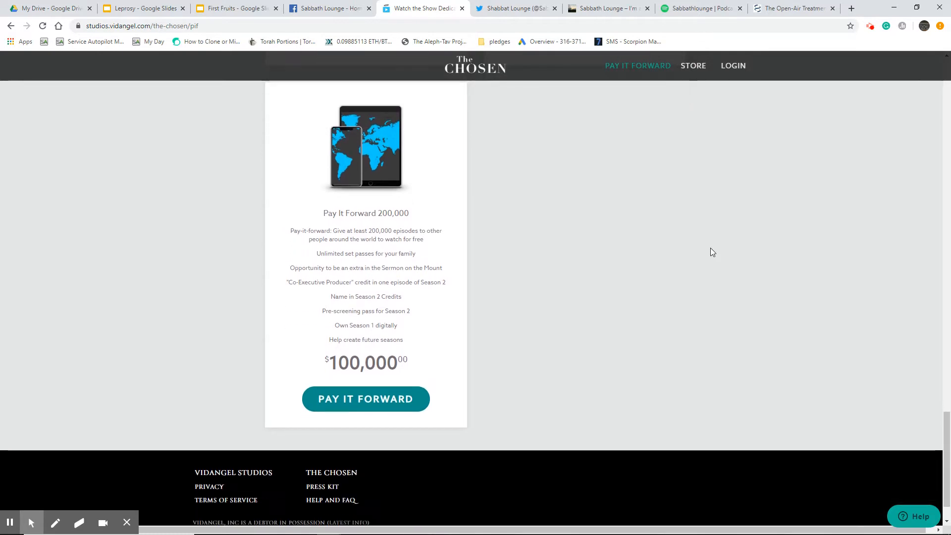
{"action": "scroll", "scroll_direction": "down", "scroll_amount": 3}
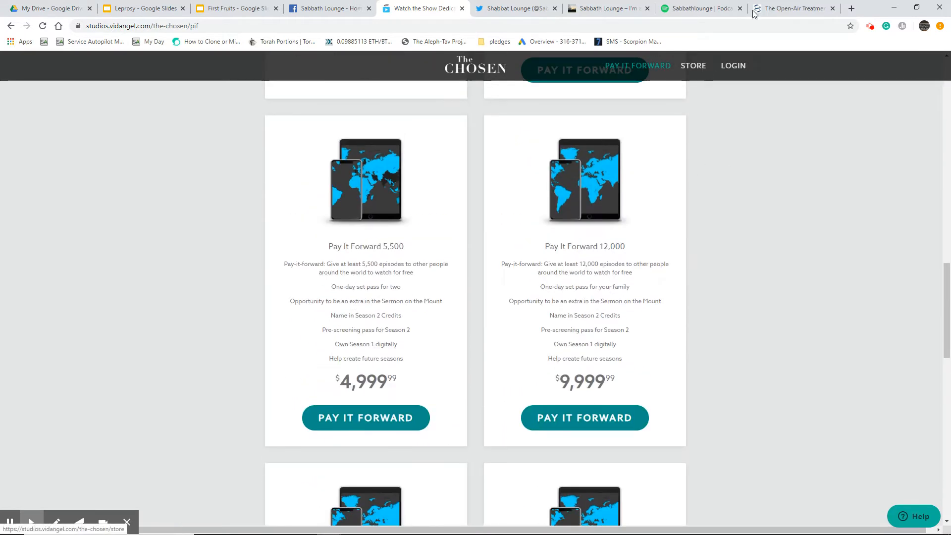
{"action": "mouse_move", "coordinate": [794, 7]}
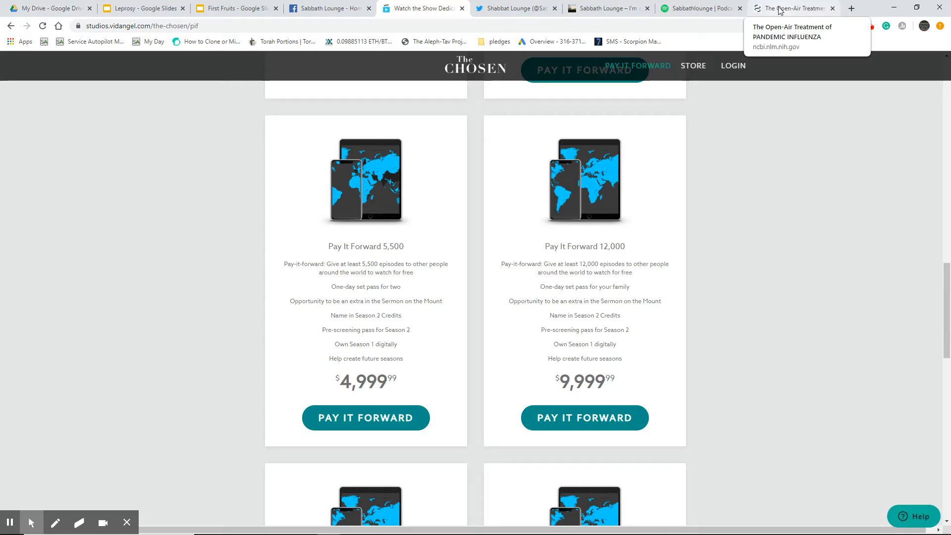
Switch to the PMC tab for 'The Open-Air Treatment of Pandemic Influenza' article
{"action": "left_click", "coordinate": [791, 8]}
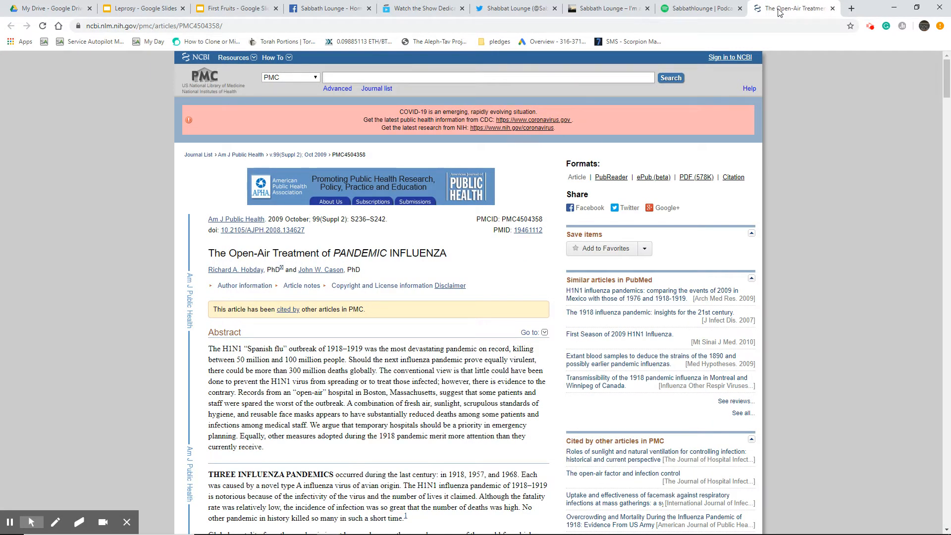
{"action": "mouse_move", "coordinate": [798, 62]}
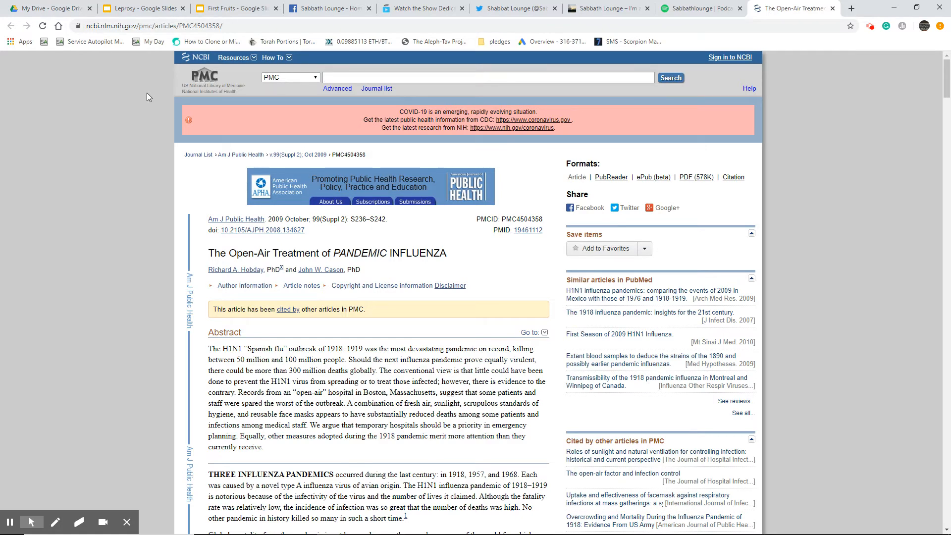
{"action": "scroll", "scroll_direction": "down", "scroll_amount": 3}
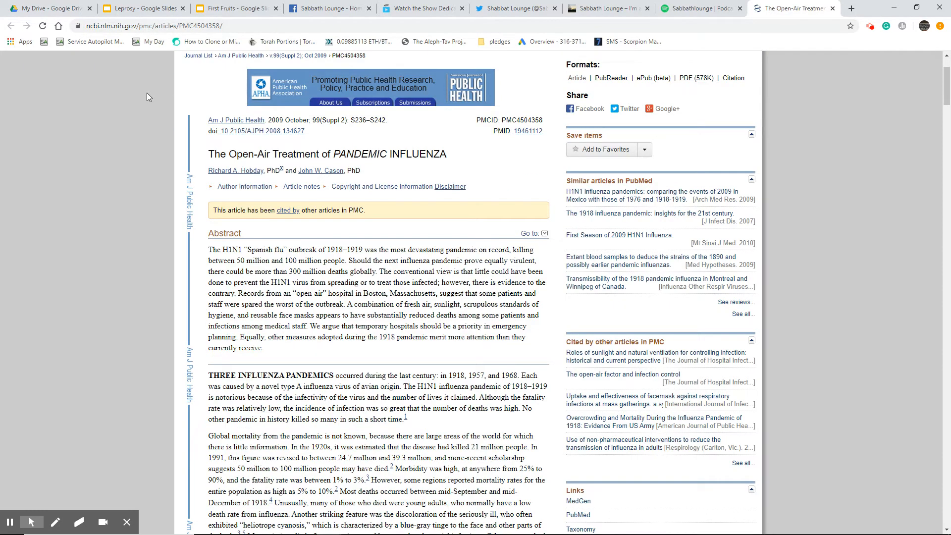
{"action": "scroll", "scroll_direction": "down", "scroll_amount": 3}
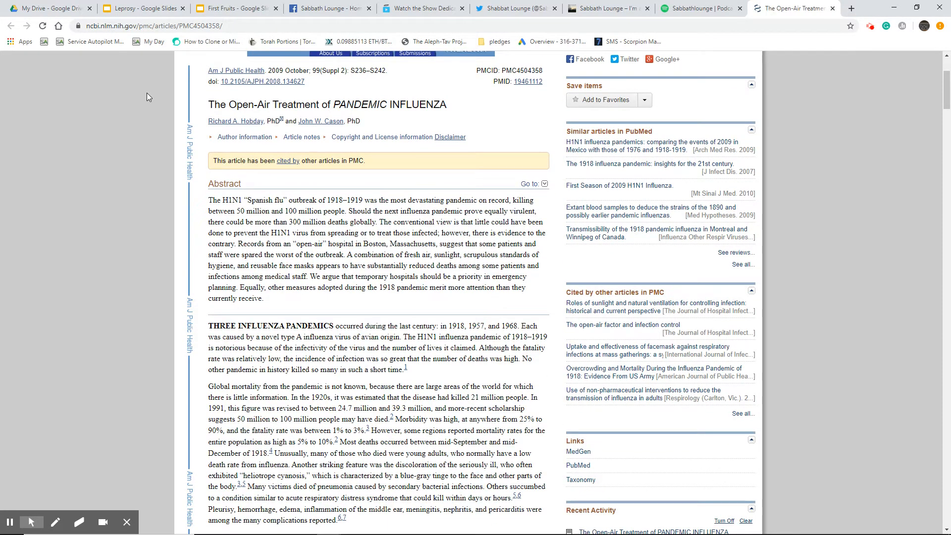
{"action": "mouse_move", "coordinate": [917, 114]}
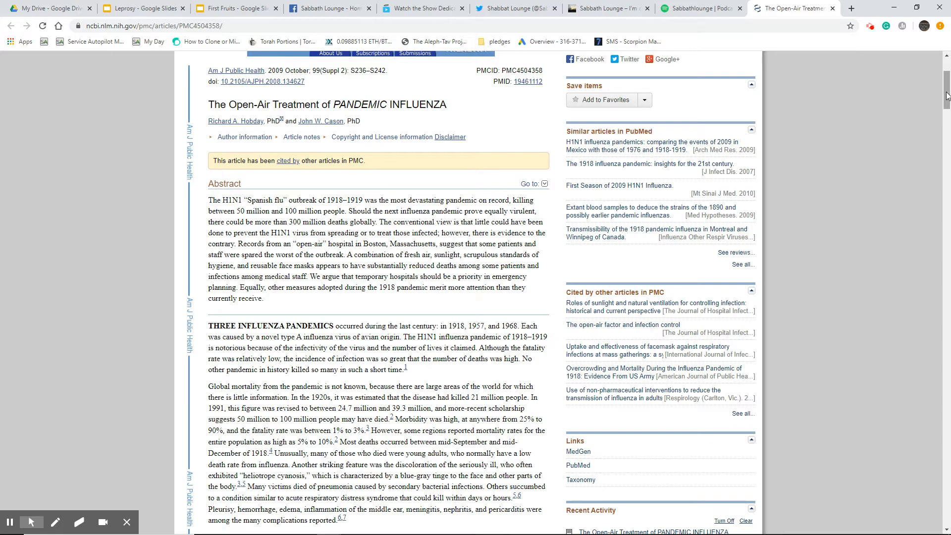
{"action": "scroll", "scroll_direction": "down", "scroll_amount": 3}
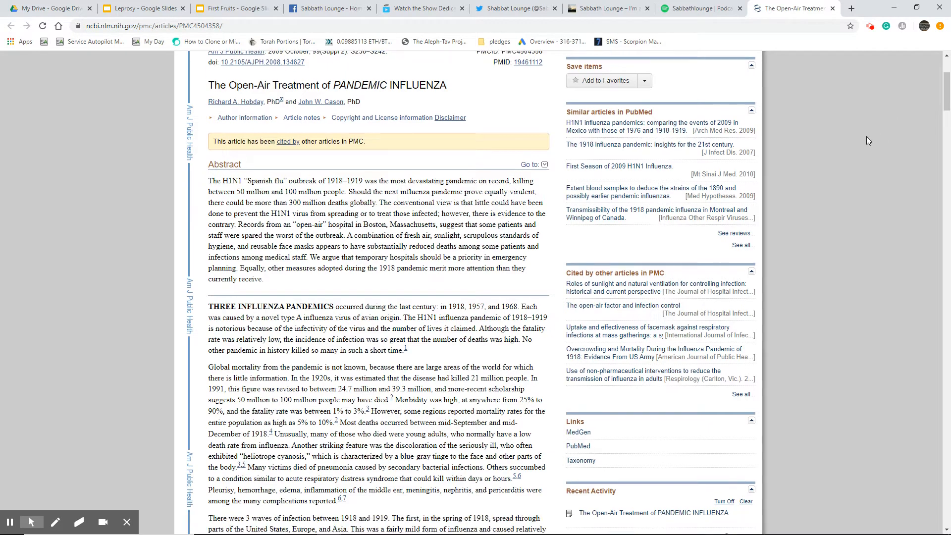
{"action": "scroll", "scroll_direction": "down", "scroll_amount": 3}
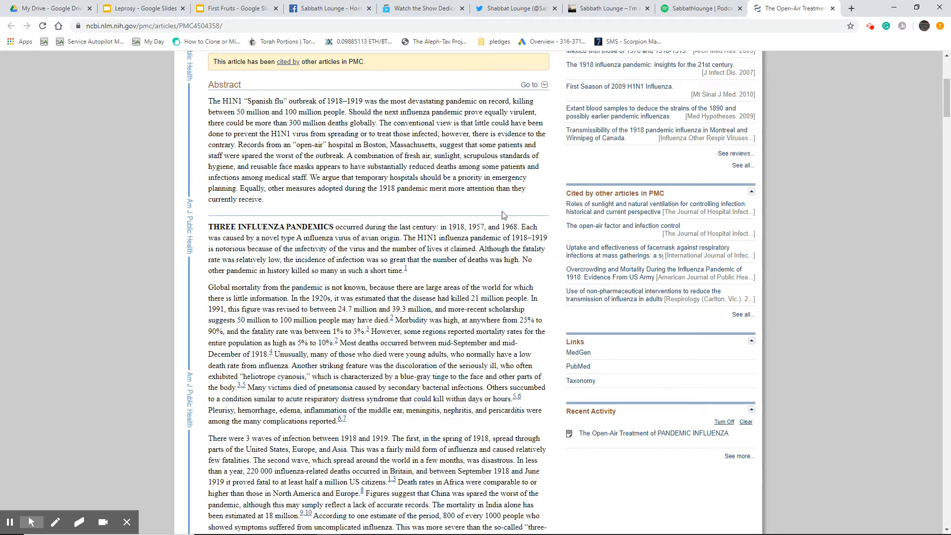
{"action": "mouse_move", "coordinate": [452, 219]}
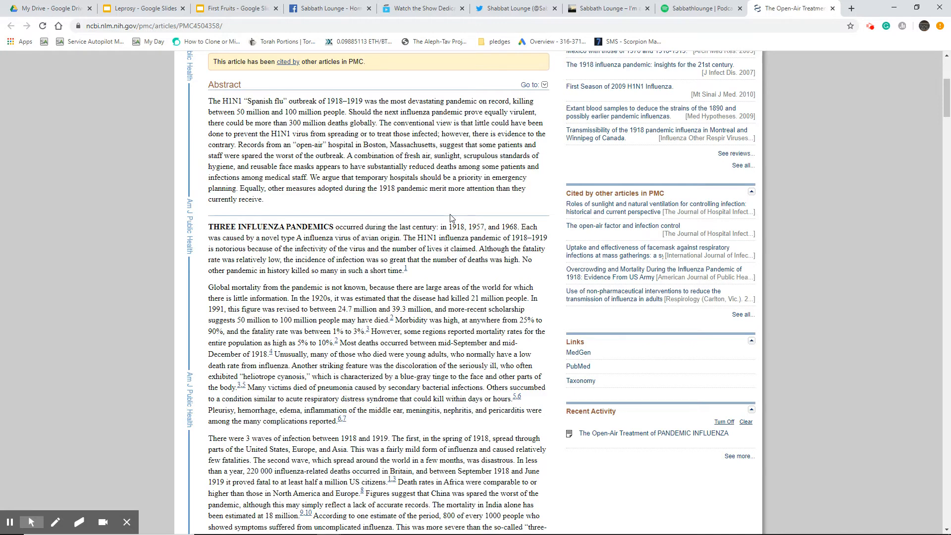
Scroll the article down to 'The Origins of the Open-Air Regimen' section
{"action": "scroll", "scroll_direction": "down", "scroll_amount": 3}
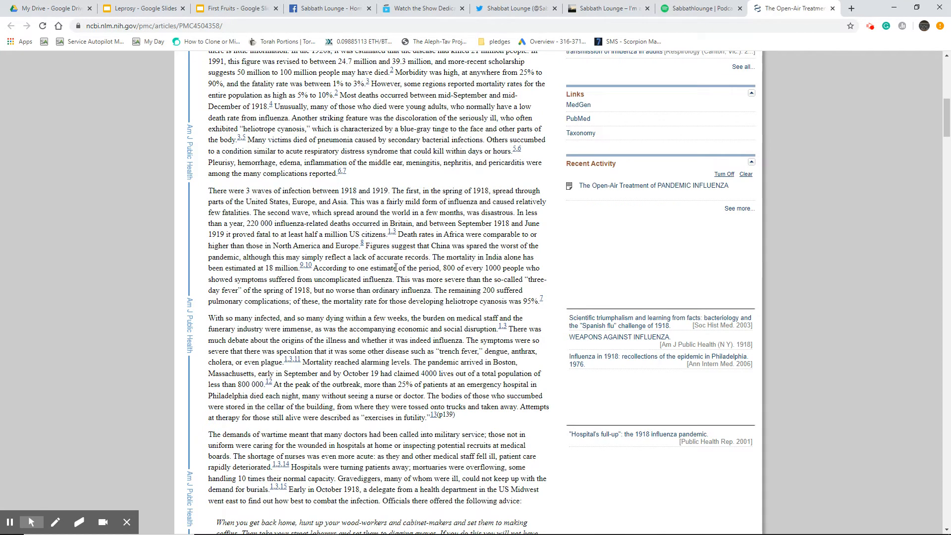
{"action": "scroll", "scroll_direction": "down", "scroll_amount": 3}
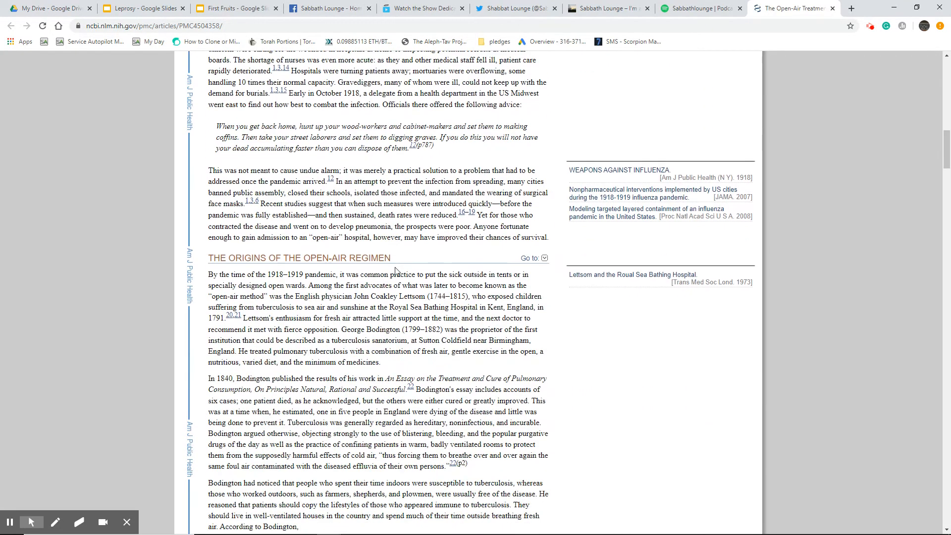
{"action": "scroll", "scroll_direction": "down", "scroll_amount": 3}
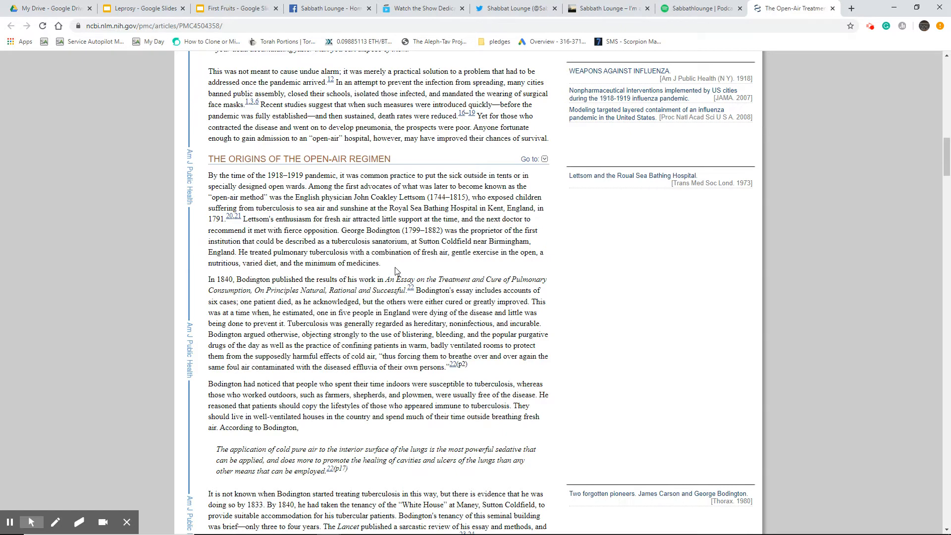
{"action": "scroll", "scroll_direction": "down", "scroll_amount": 3}
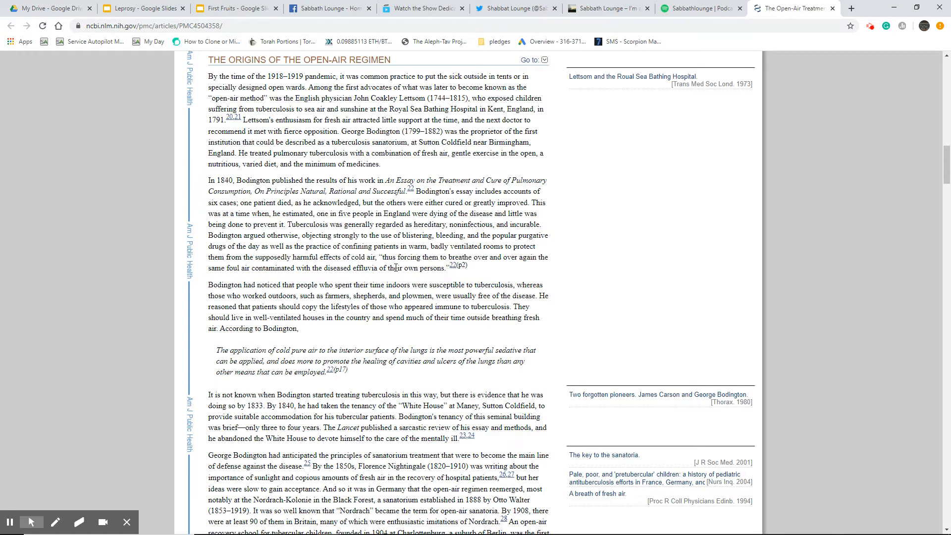
{"action": "scroll", "scroll_direction": "down", "scroll_amount": 3}
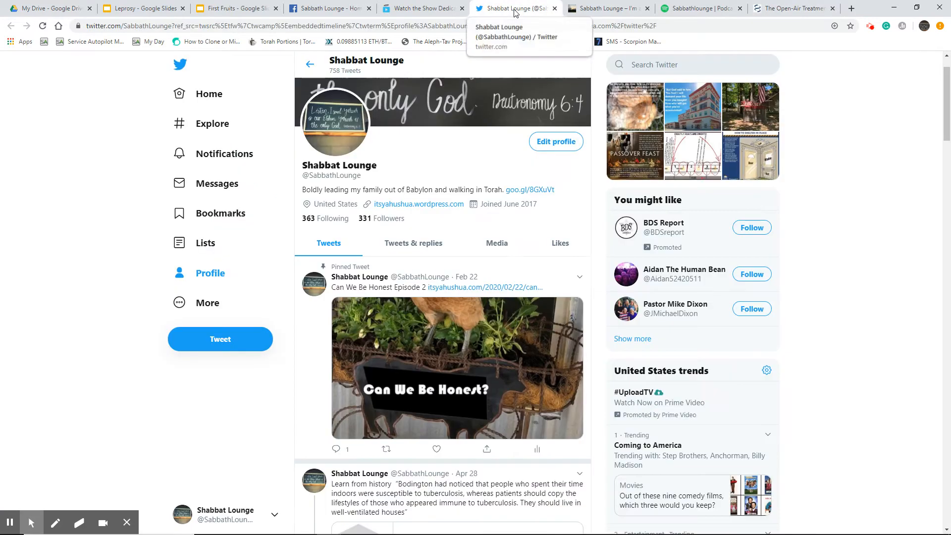
Scroll the timeline past the pinned tweet to the April 28 Bodington tweet
{"action": "scroll", "scroll_direction": "down", "scroll_amount": 3}
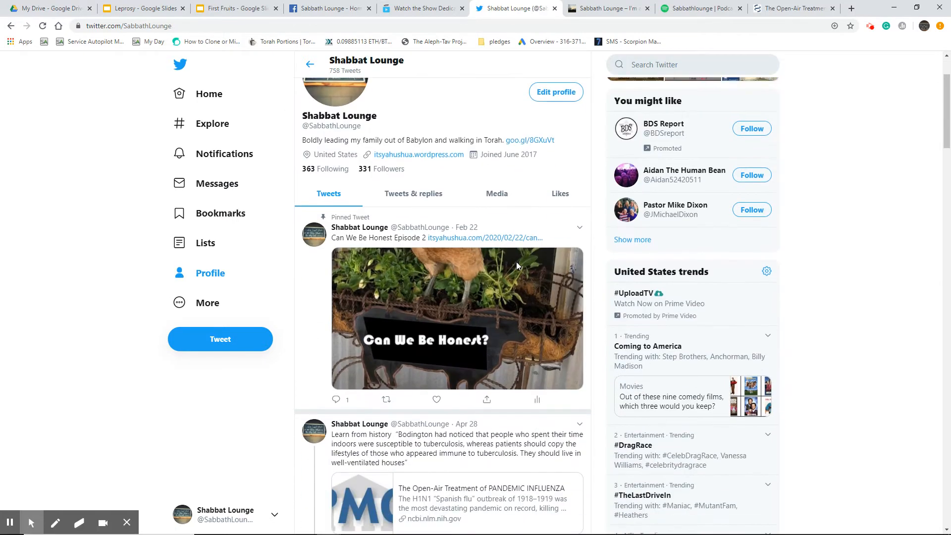
{"action": "scroll", "scroll_direction": "down", "scroll_amount": 3}
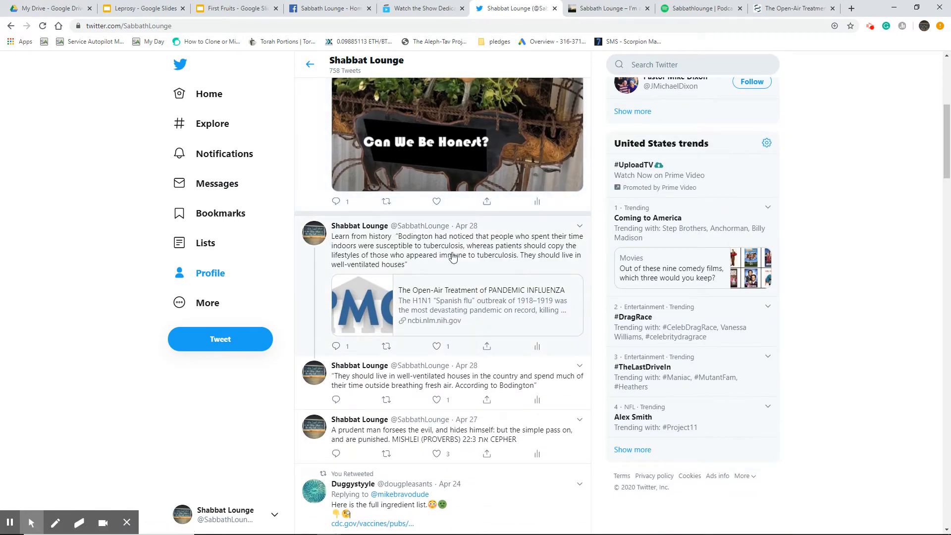
Open the Bodington quote tweet as its own thread, showing the NCBI article card and reply
{"action": "left_click", "coordinate": [455, 245]}
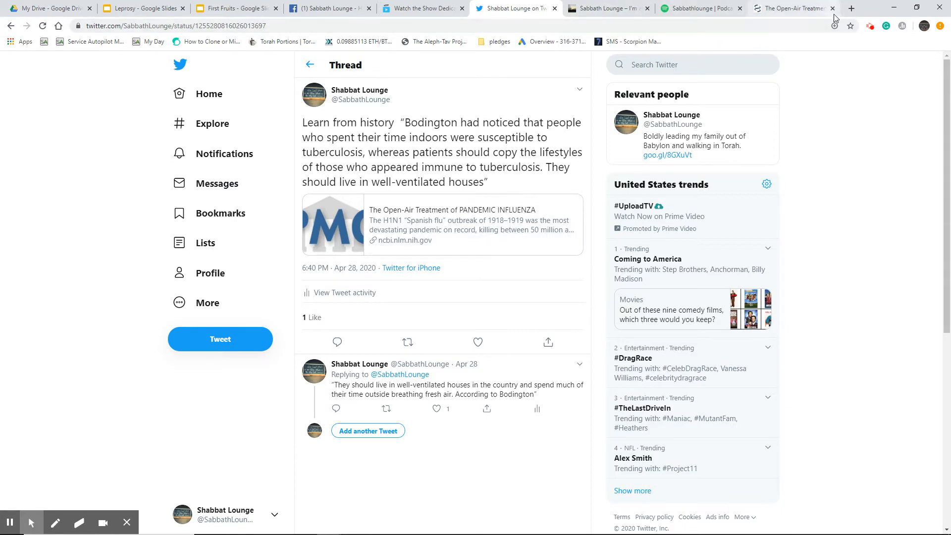
In a new tab, search Google for 'red state vs blue state bush elections'
{"action": "left_click", "coordinate": [852, 8]}
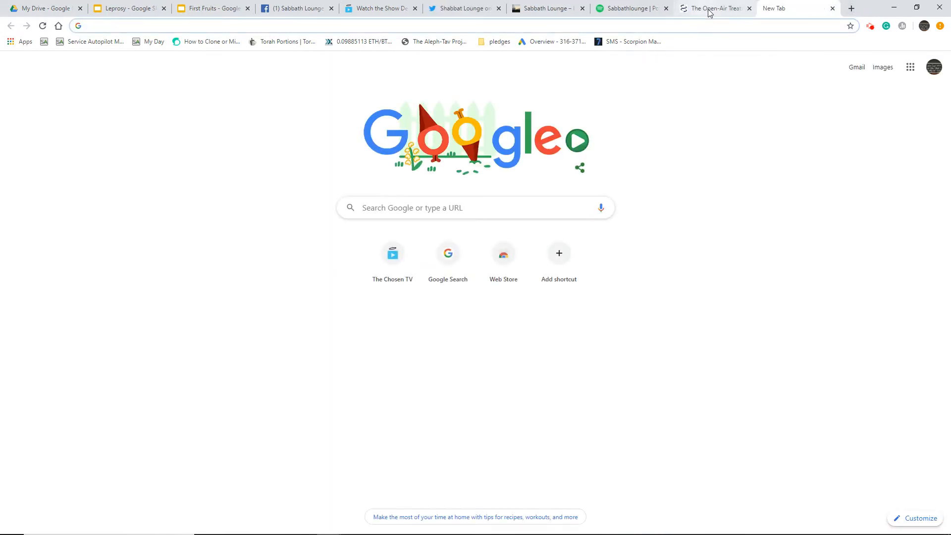
{"action": "mouse_move", "coordinate": [715, 8]}
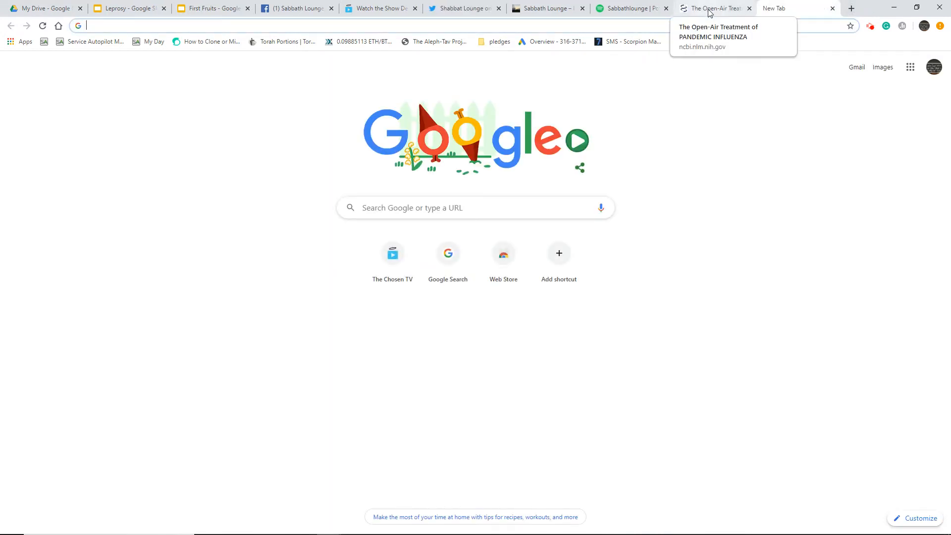
{"action": "type", "text": "red state vs bl"}
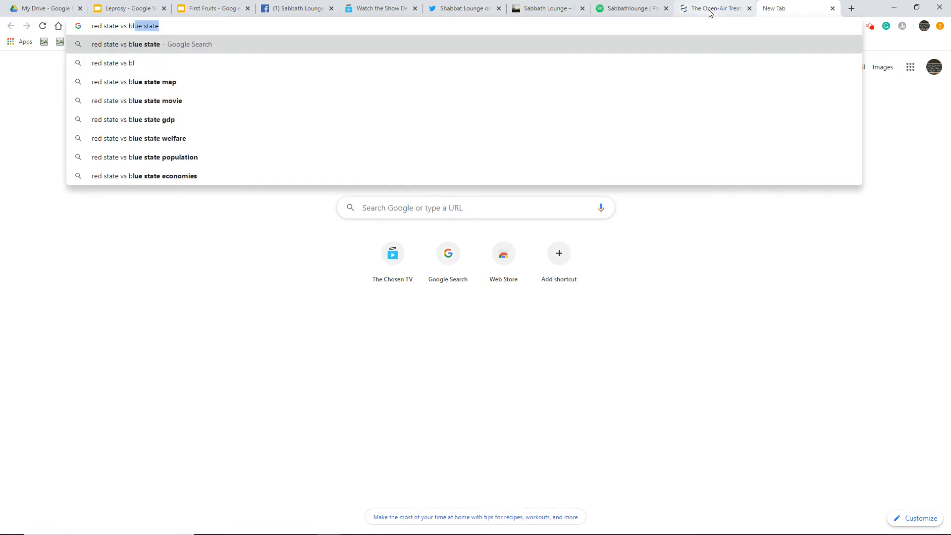
{"action": "key", "text": "Backspace"}
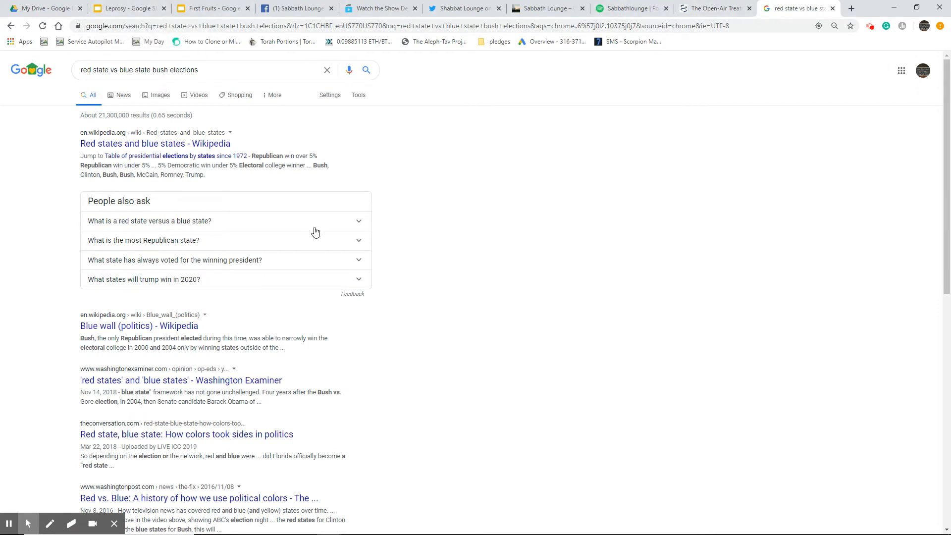
{"action": "mouse_move", "coordinate": [139, 326]}
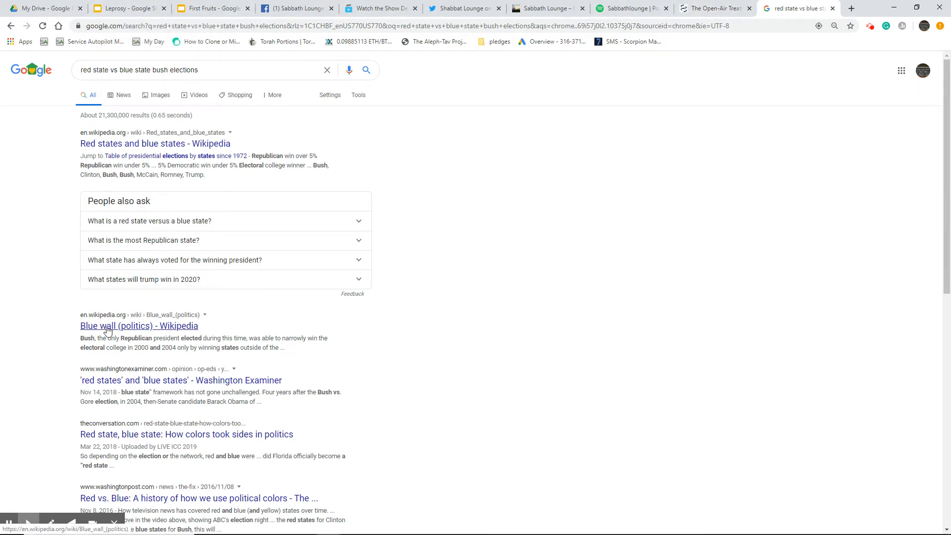
{"action": "left_click", "coordinate": [139, 326]}
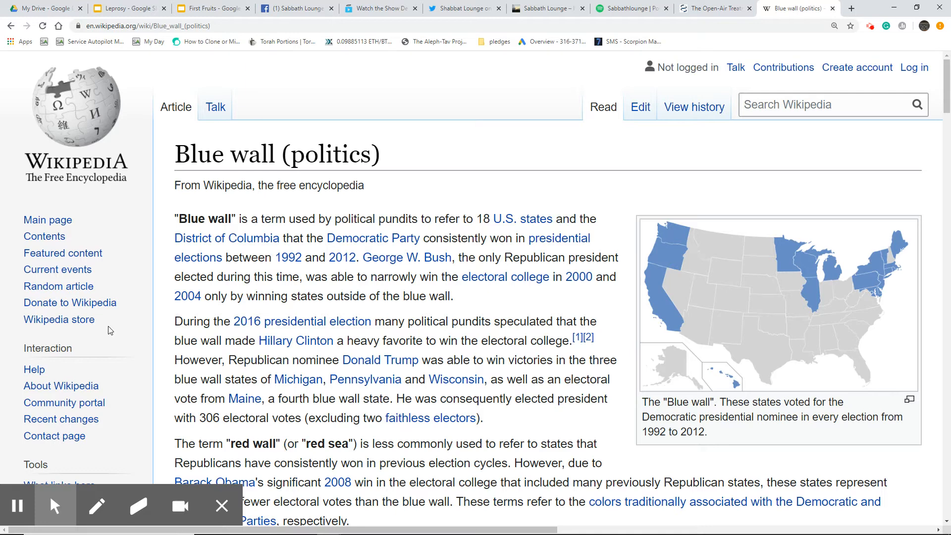
{"action": "mouse_move", "coordinate": [3, 332]}
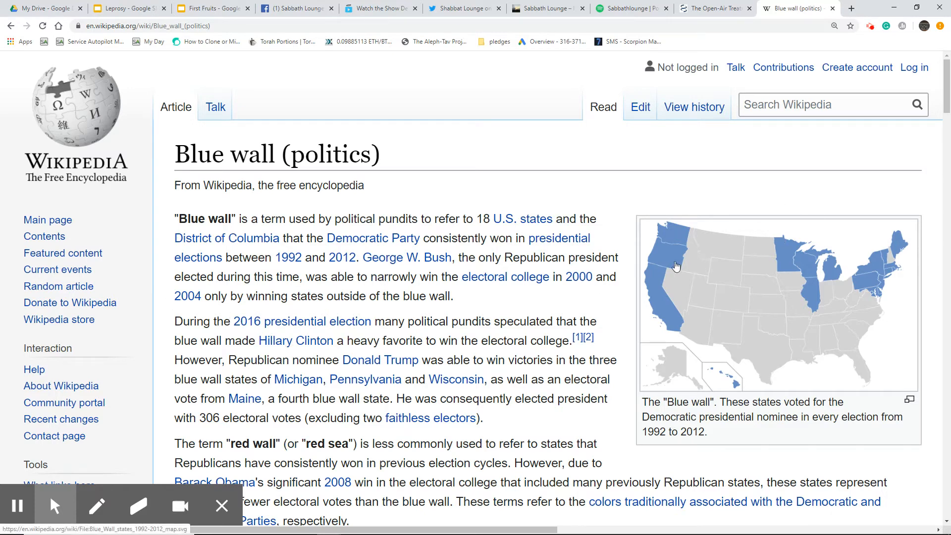
{"action": "mouse_move", "coordinate": [72, 91]}
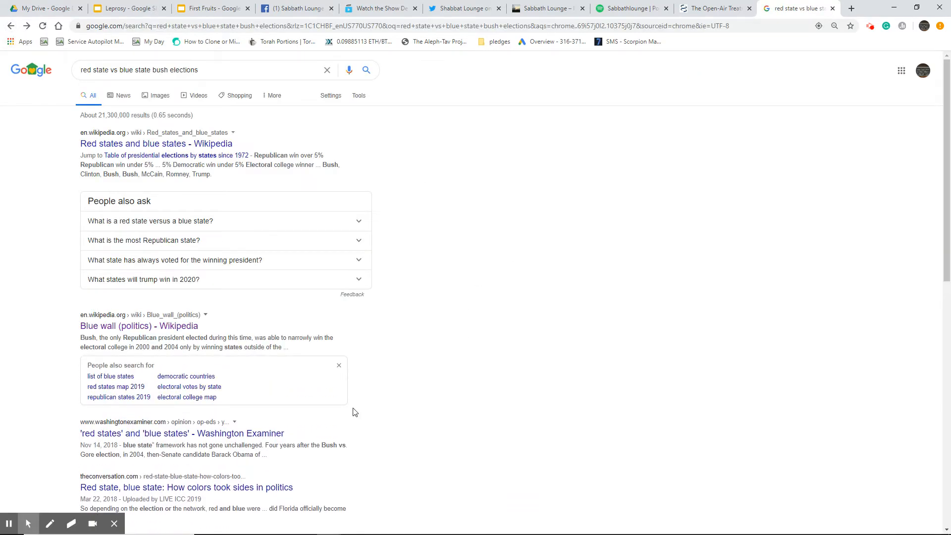
{"action": "mouse_move", "coordinate": [244, 433]}
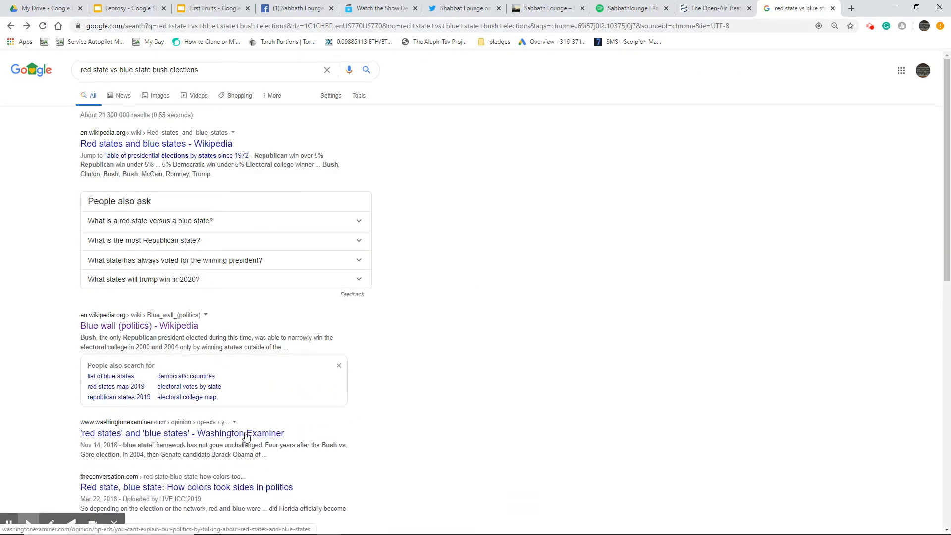
Switch the 'red state vs blue state bush elections' results to Google Images
{"action": "left_click", "coordinate": [154, 90]}
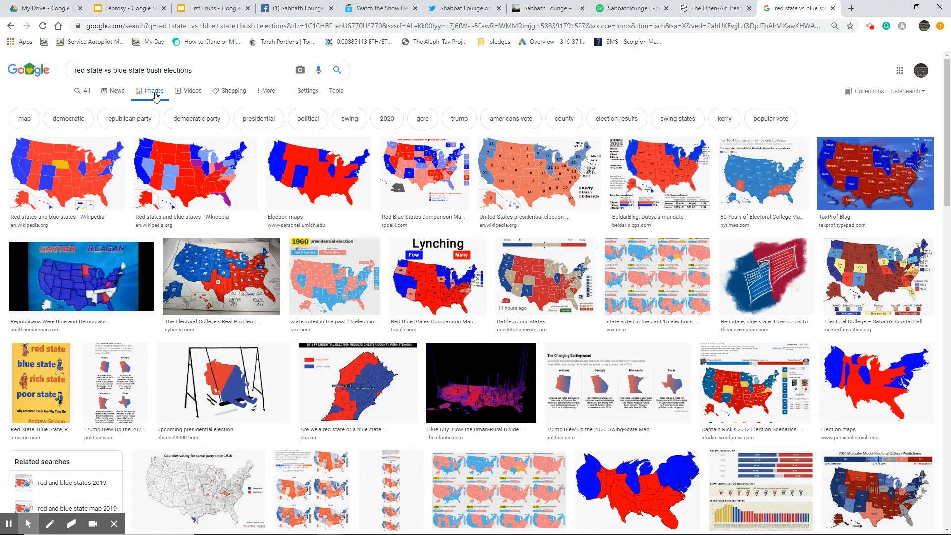
{"action": "mouse_move", "coordinate": [516, 119]}
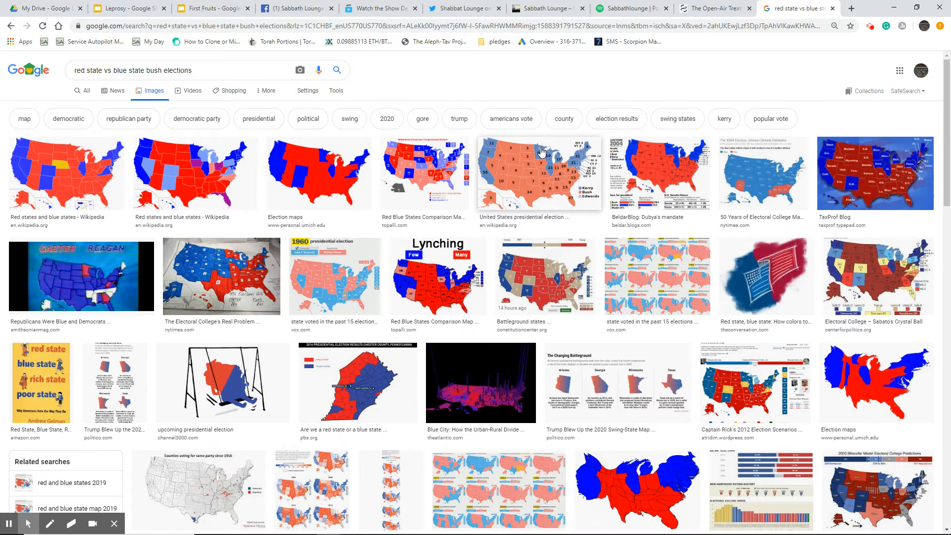
{"action": "mouse_move", "coordinate": [534, 165]}
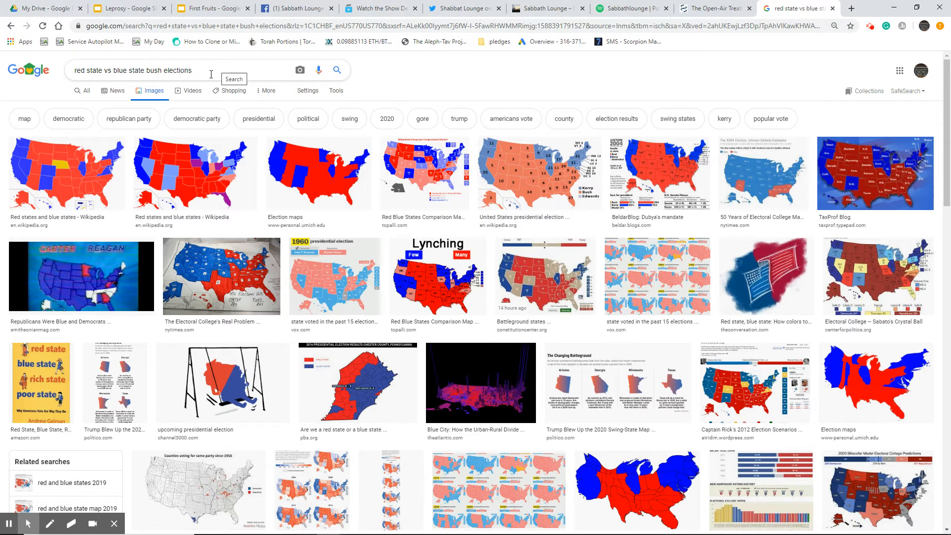
{"action": "double_click", "coordinate": [91, 70]}
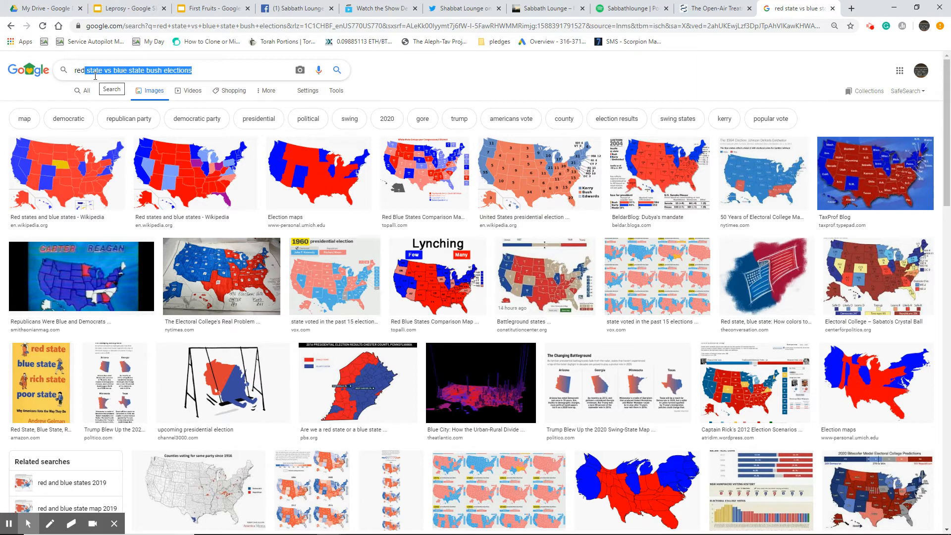
{"action": "left_click", "coordinate": [181, 70]}
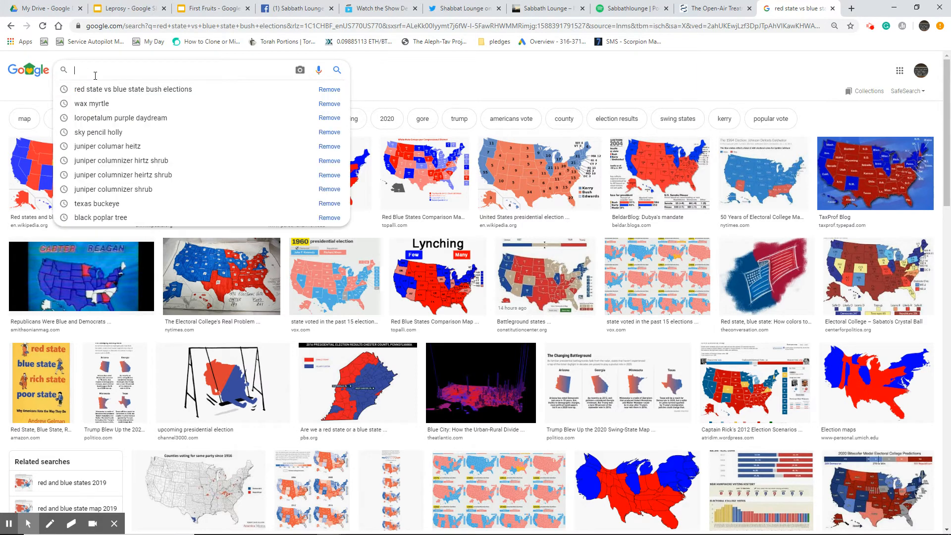
{"action": "type", "text": "covid"}
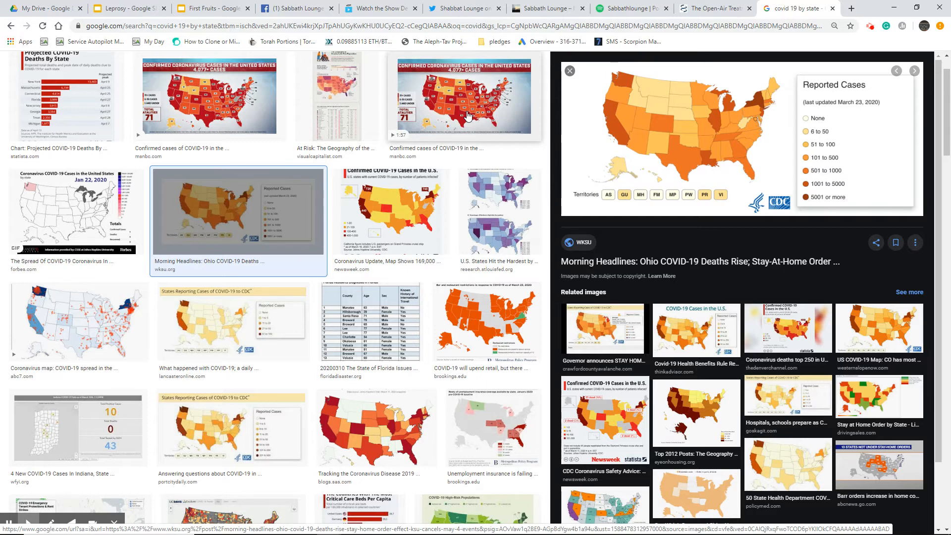
{"action": "left_click", "coordinate": [464, 97]}
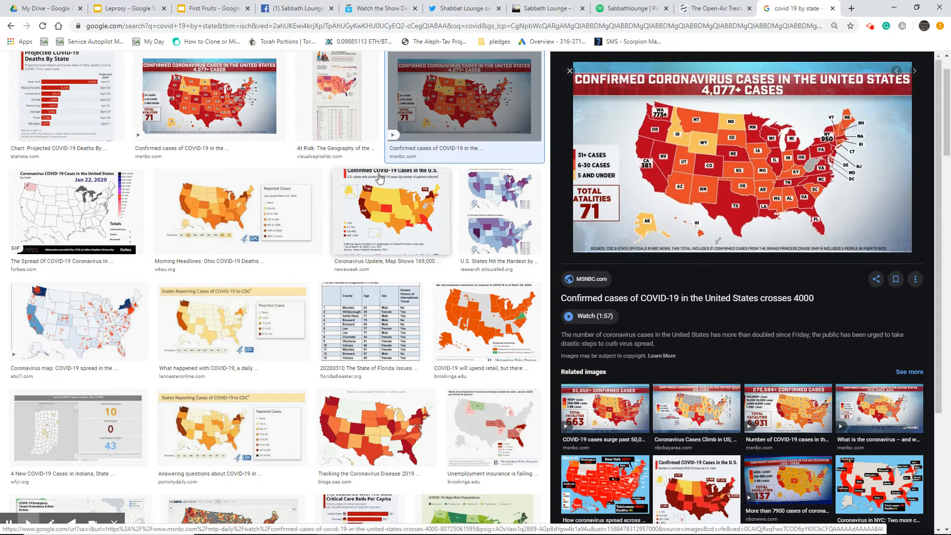
{"action": "scroll", "scroll_direction": "down", "scroll_amount": 3}
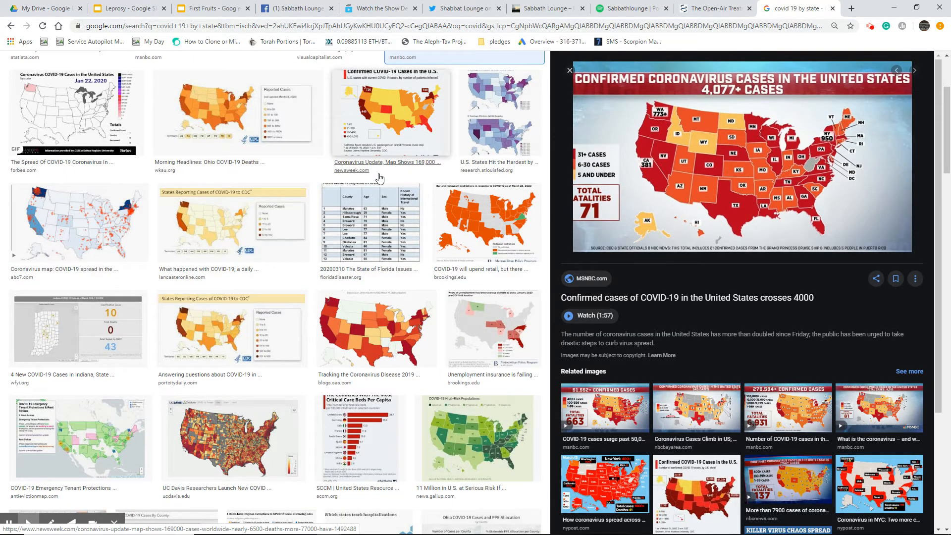
{"action": "scroll", "scroll_direction": "down", "scroll_amount": 3}
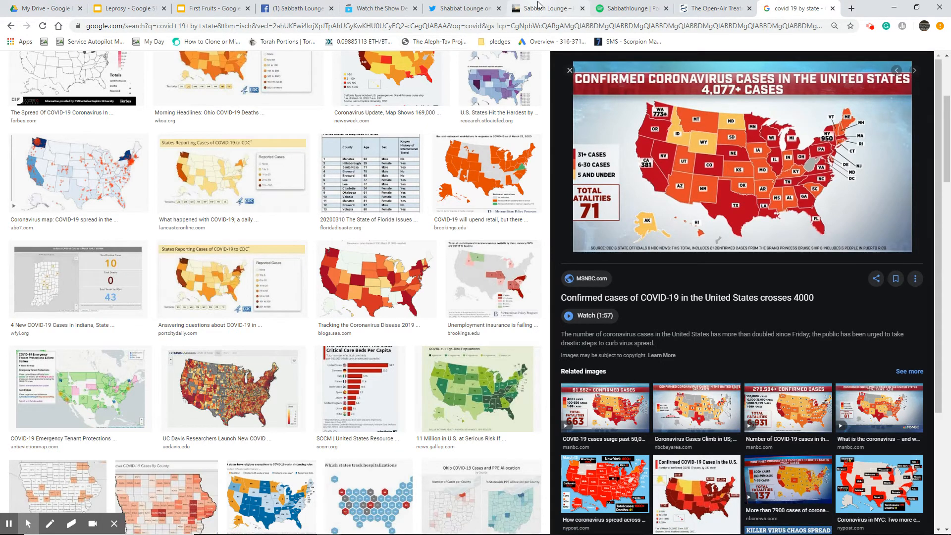
Switch back to the itsyahushua.com Sabbath Lounge homepage tab
{"action": "left_click", "coordinate": [542, 8]}
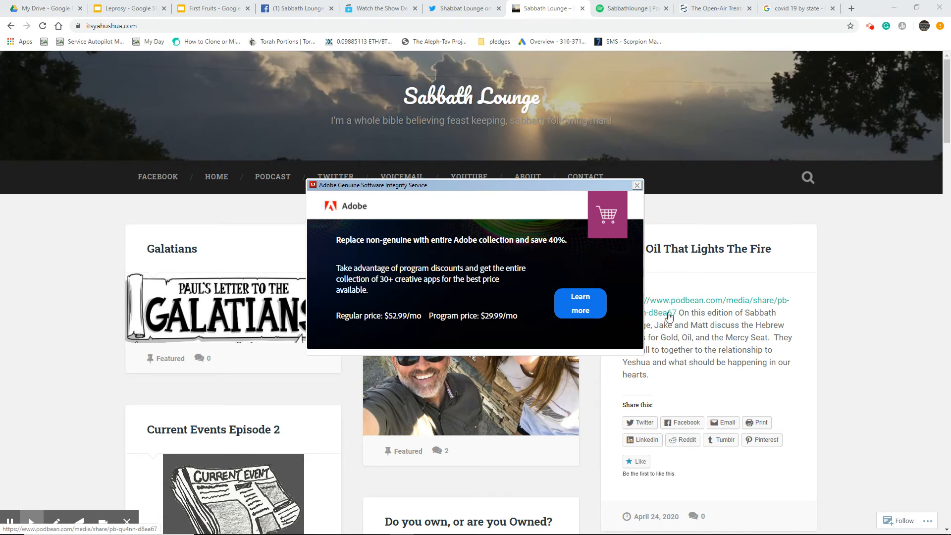
Move past the Twitter thread to the Spotify 'Sabbathlounge' podcast tab
{"action": "left_click", "coordinate": [636, 184]}
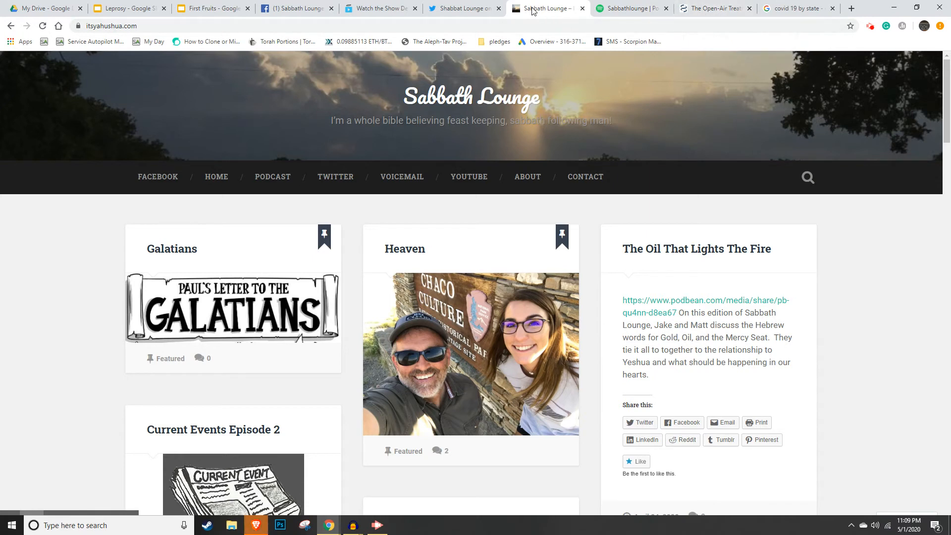
{"action": "mouse_move", "coordinate": [532, 7]}
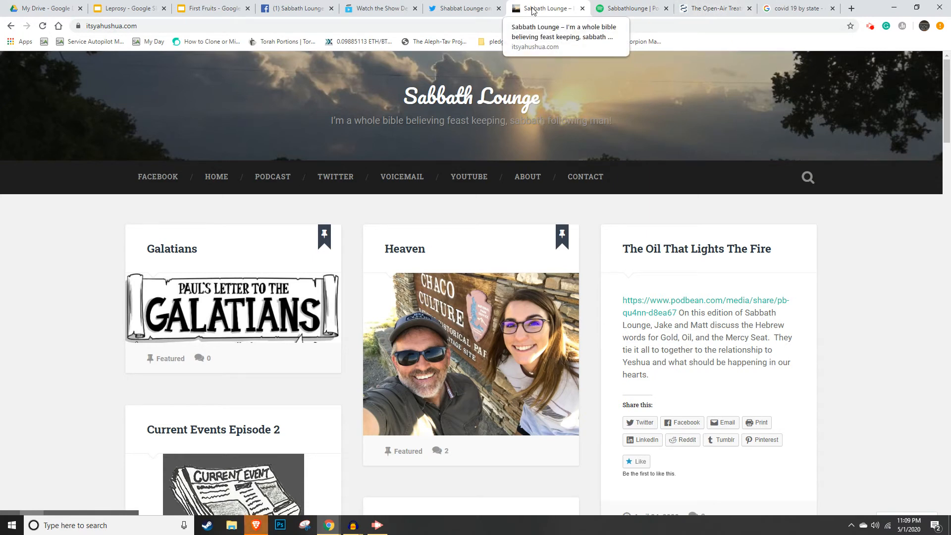
{"action": "mouse_move", "coordinate": [519, 58]}
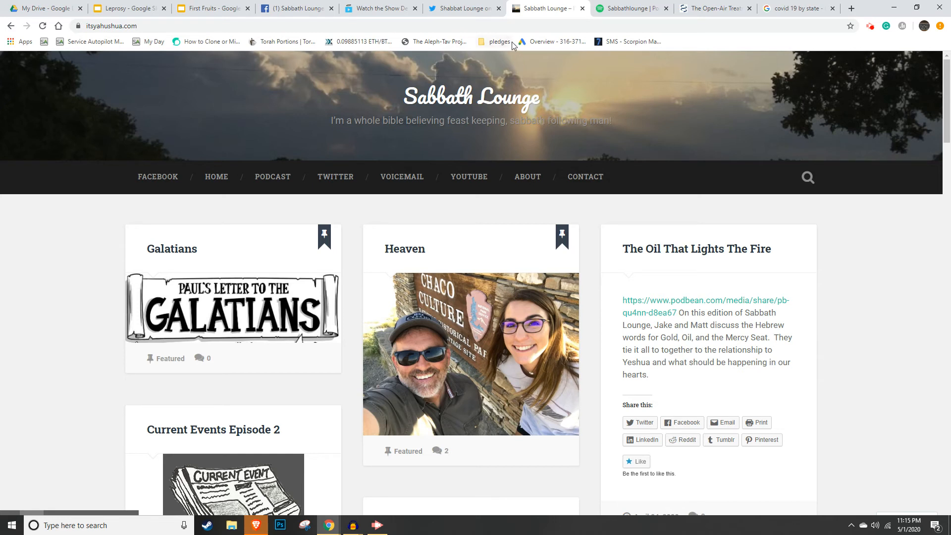
{"action": "mouse_move", "coordinate": [296, 8]}
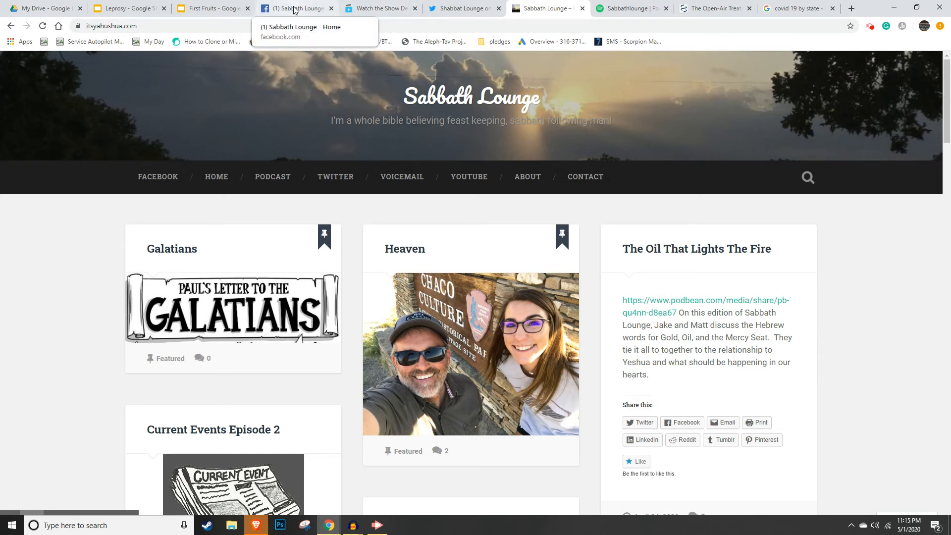
{"action": "mouse_move", "coordinate": [461, 8]}
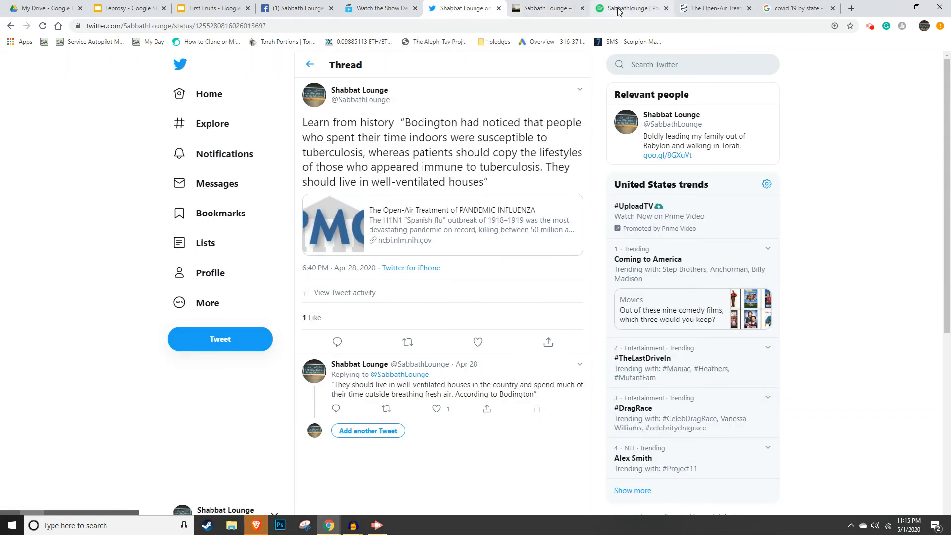
{"action": "left_click", "coordinate": [630, 8]}
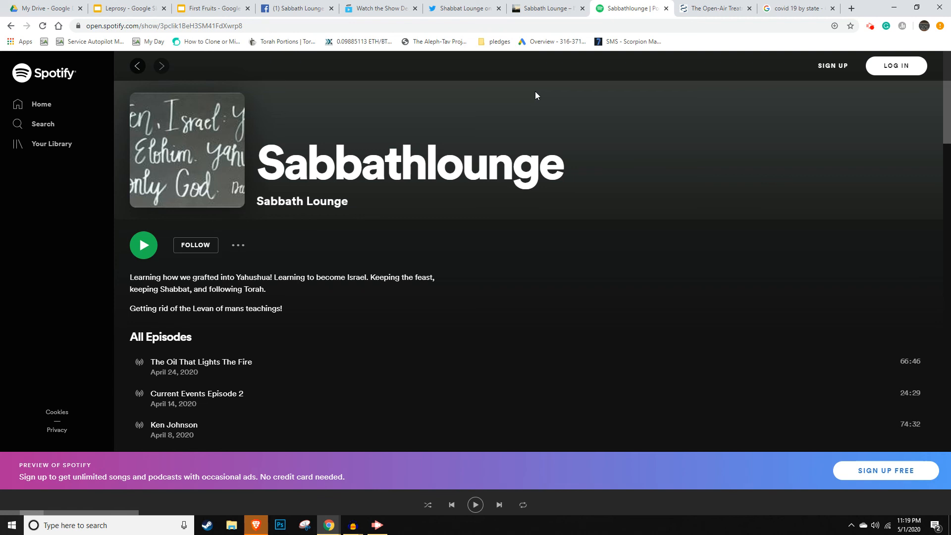
{"action": "mouse_move", "coordinate": [281, 87]}
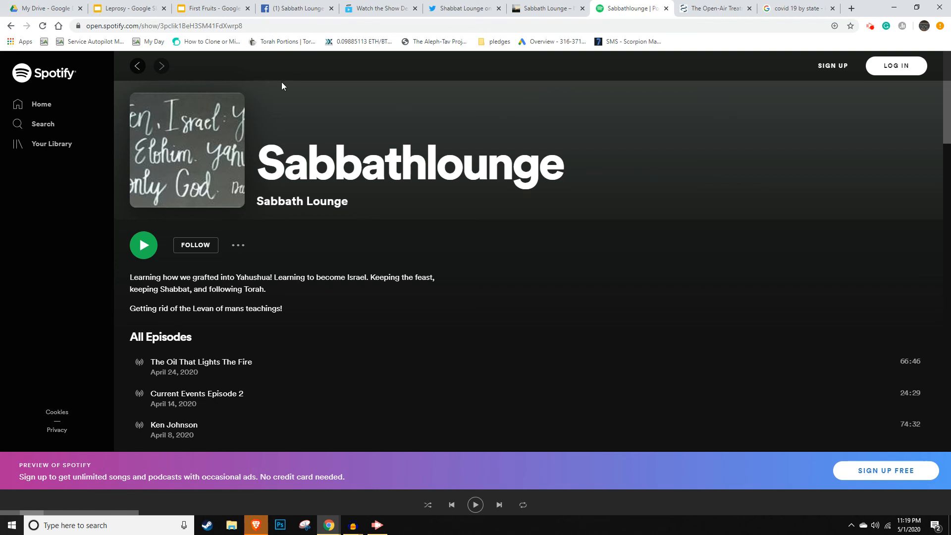
{"action": "mouse_move", "coordinate": [277, 56]}
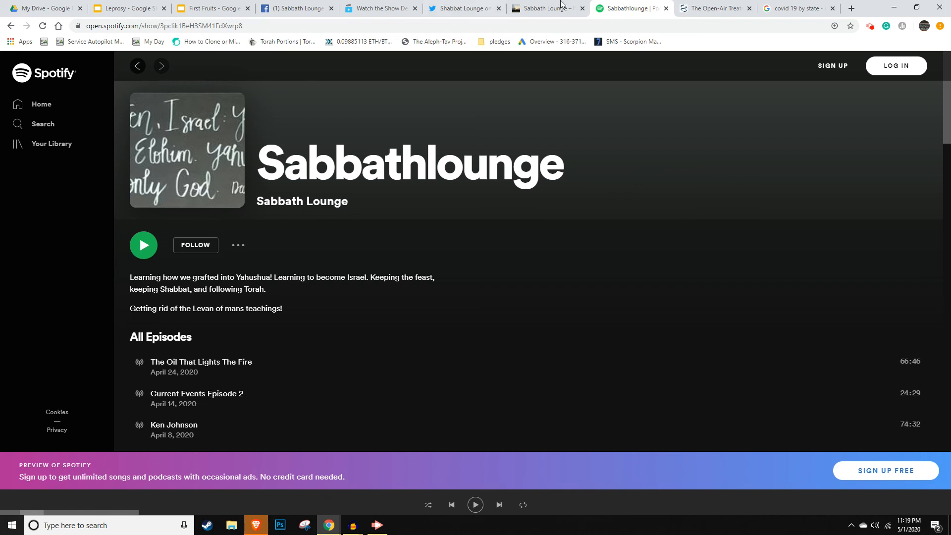
Switch to 'The Open-Air Treatment' NCBI article tab at the Bodington passages
{"action": "left_click", "coordinate": [714, 8]}
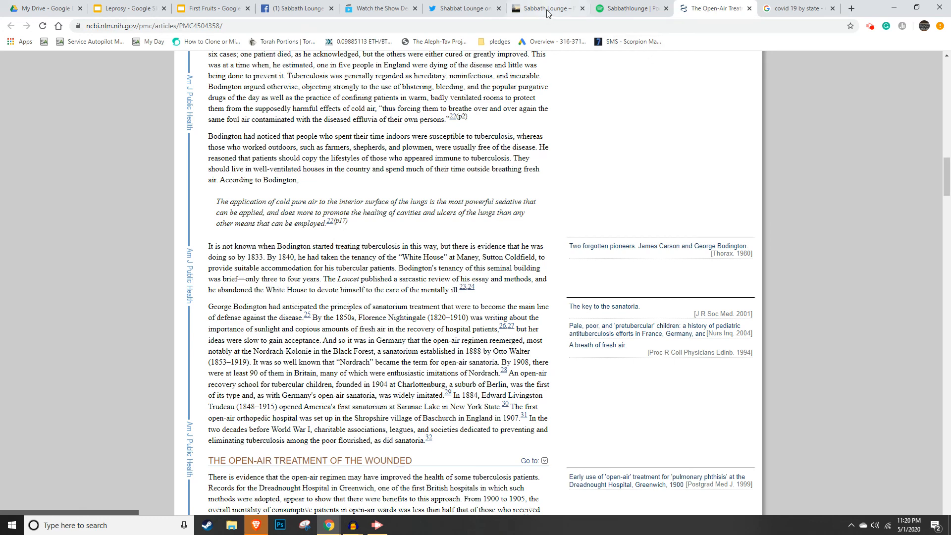
{"action": "mouse_move", "coordinate": [546, 8]}
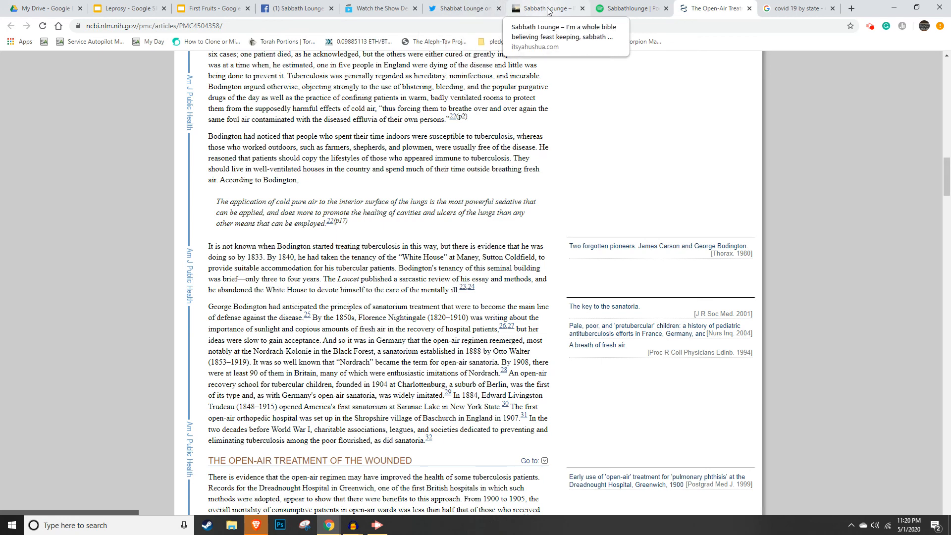
Return to the Sabbath Lounge tab and bring up the site's Facebook page
{"action": "left_click", "coordinate": [543, 7]}
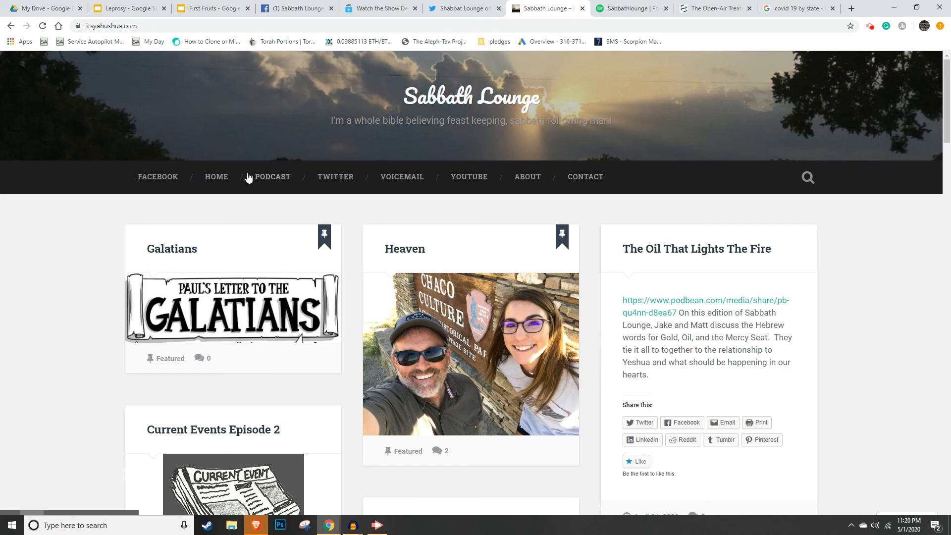
{"action": "left_click", "coordinate": [157, 176]}
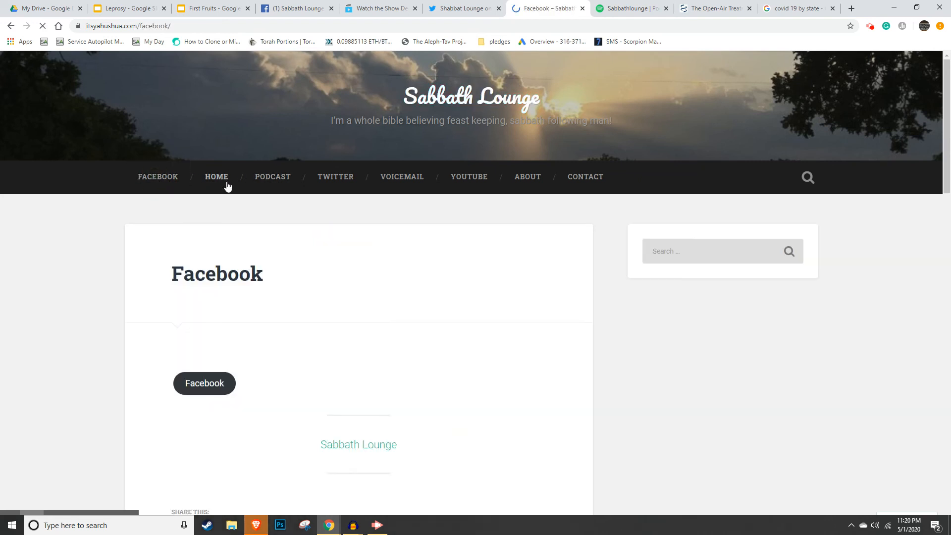
Visit Home and Podcast, scroll the podcast links, then open the Twitter page
{"action": "left_click", "coordinate": [216, 177]}
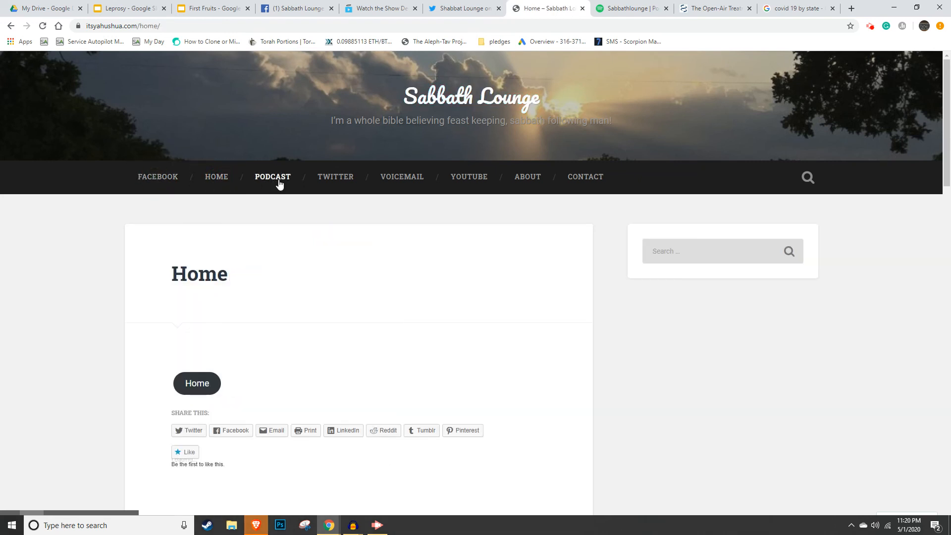
{"action": "left_click", "coordinate": [272, 177]}
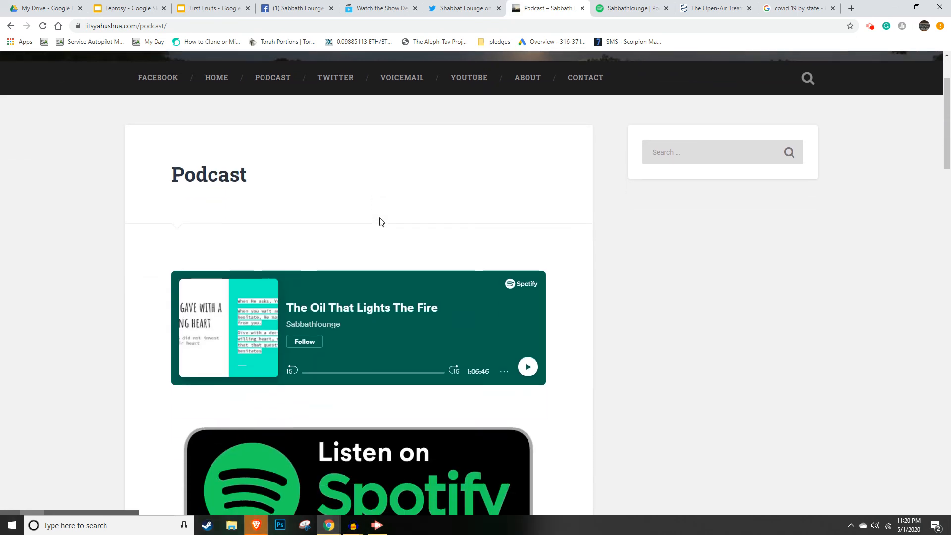
{"action": "scroll", "scroll_direction": "down", "scroll_amount": 3}
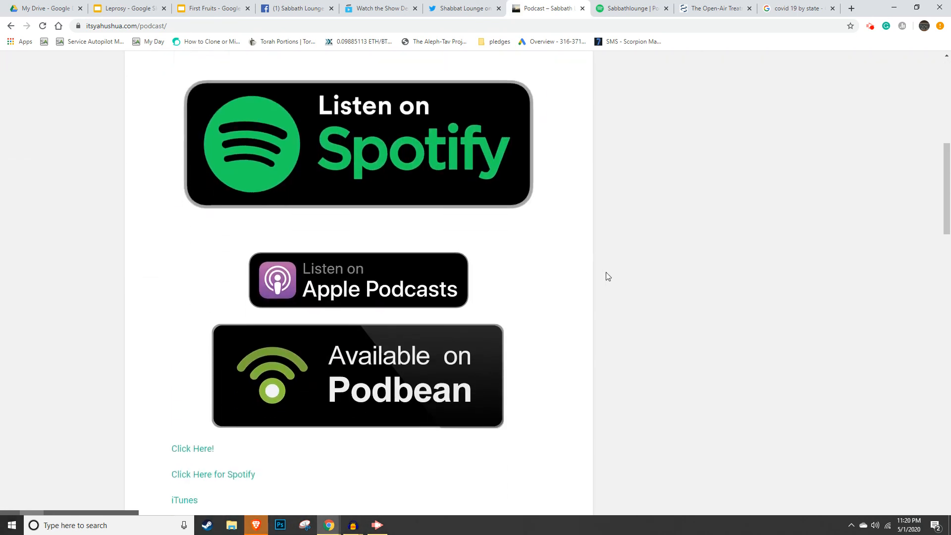
{"action": "scroll", "scroll_direction": "down", "scroll_amount": 3}
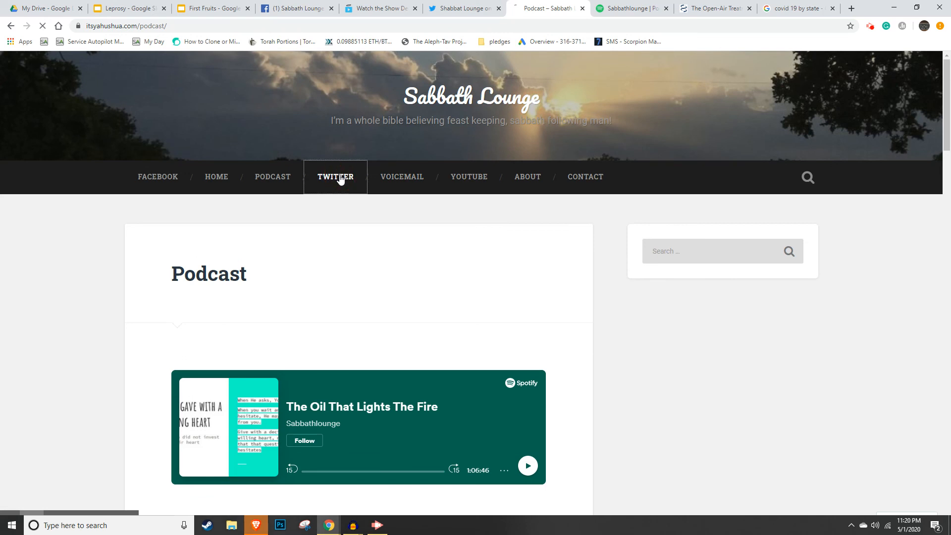
{"action": "left_click", "coordinate": [335, 177]}
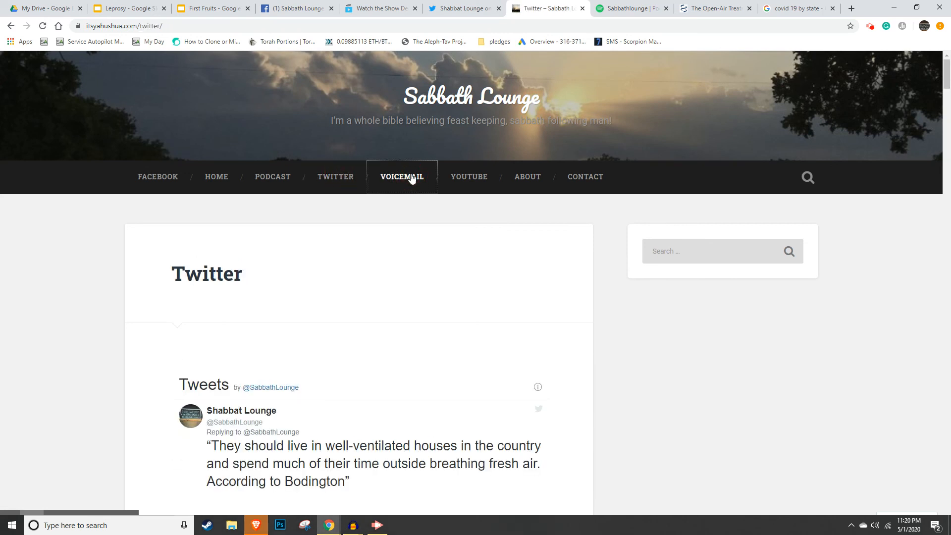
Visit the Voicemail page, then open the YouTube page with the Day of Atonement video
{"action": "left_click", "coordinate": [402, 176]}
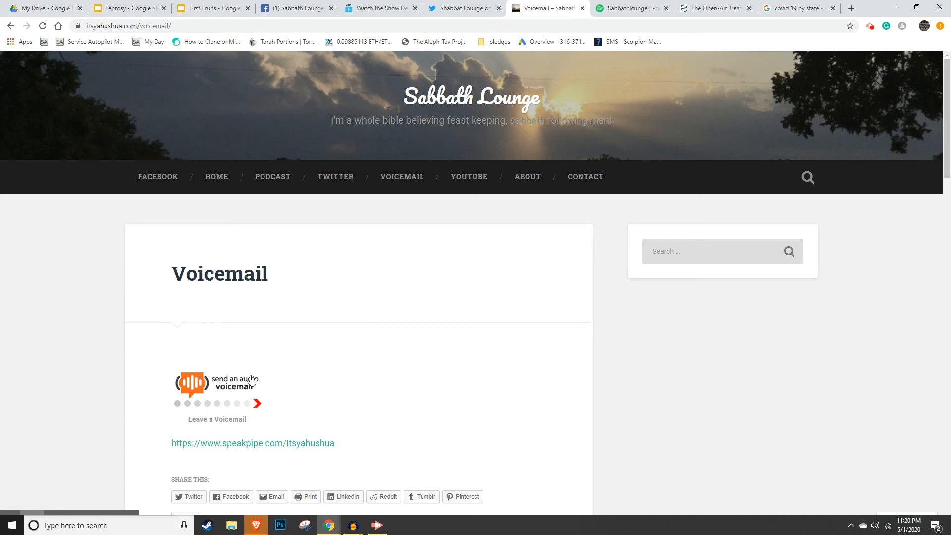
{"action": "mouse_move", "coordinate": [321, 340]}
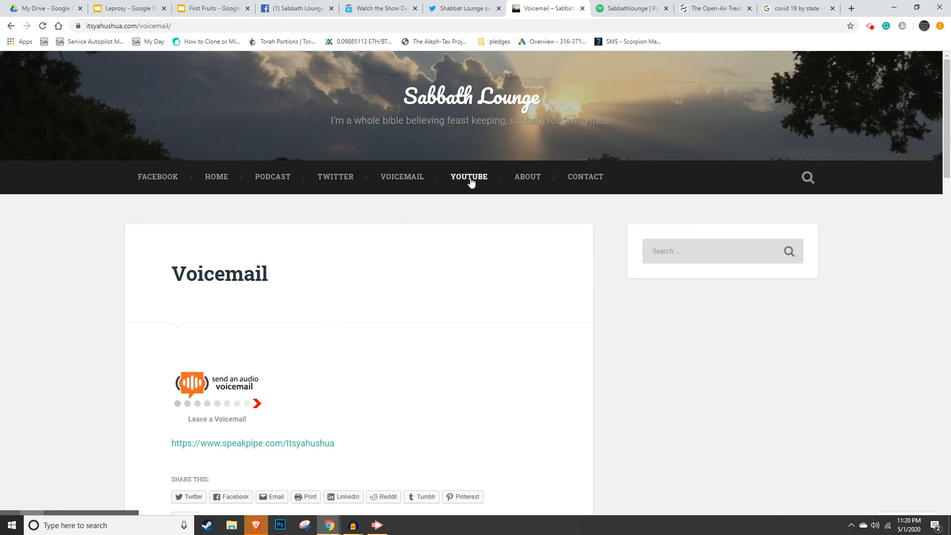
{"action": "left_click", "coordinate": [468, 177]}
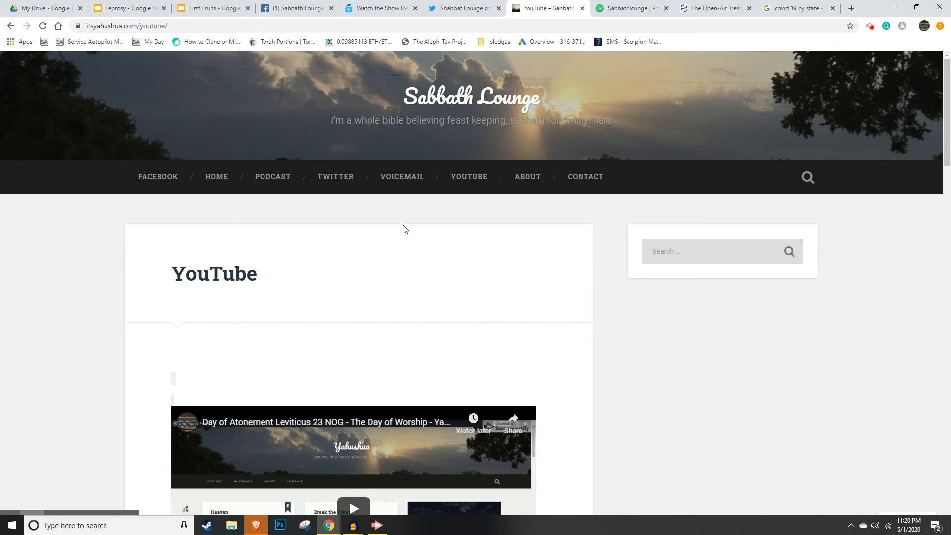
Scroll past the embedded Day of Atonement video, then open the About page
{"action": "scroll", "scroll_direction": "down", "scroll_amount": 3}
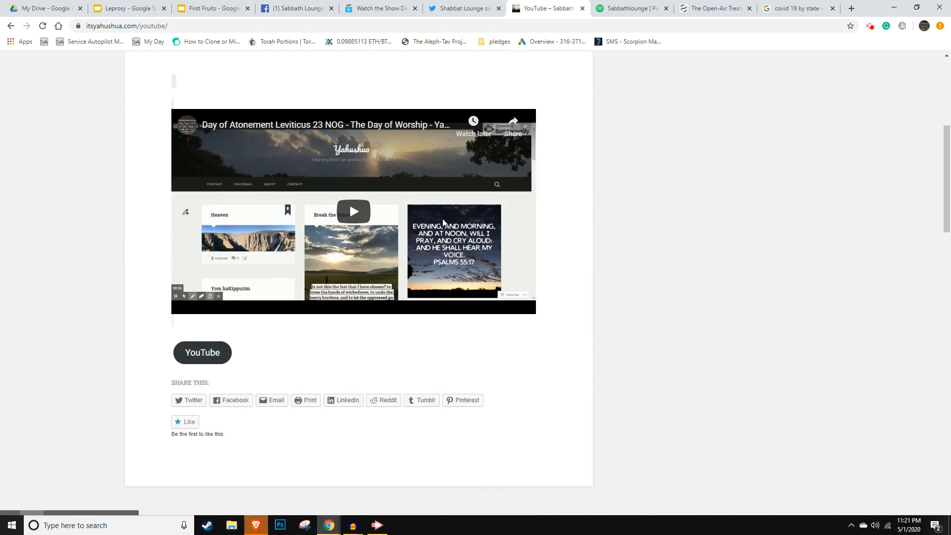
{"action": "scroll", "scroll_direction": "down", "scroll_amount": 3}
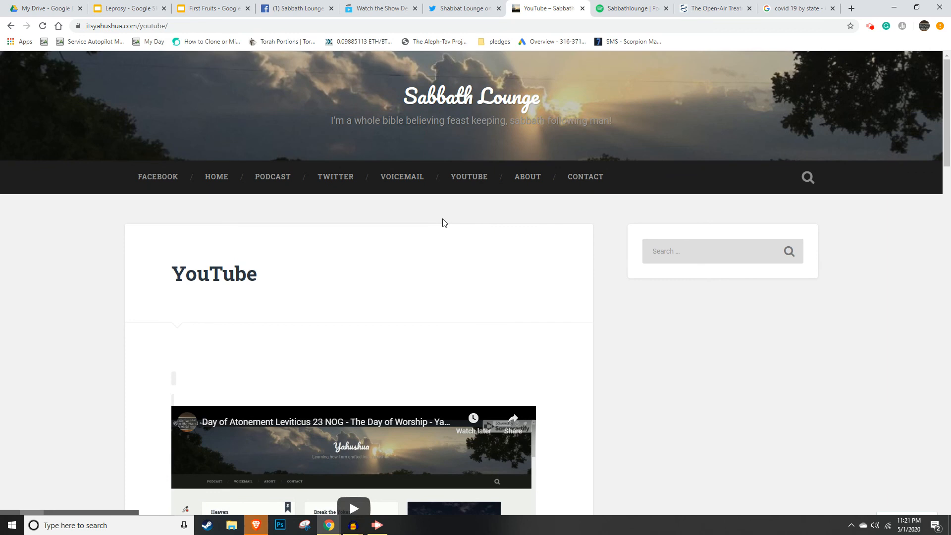
{"action": "mouse_move", "coordinate": [459, 208]}
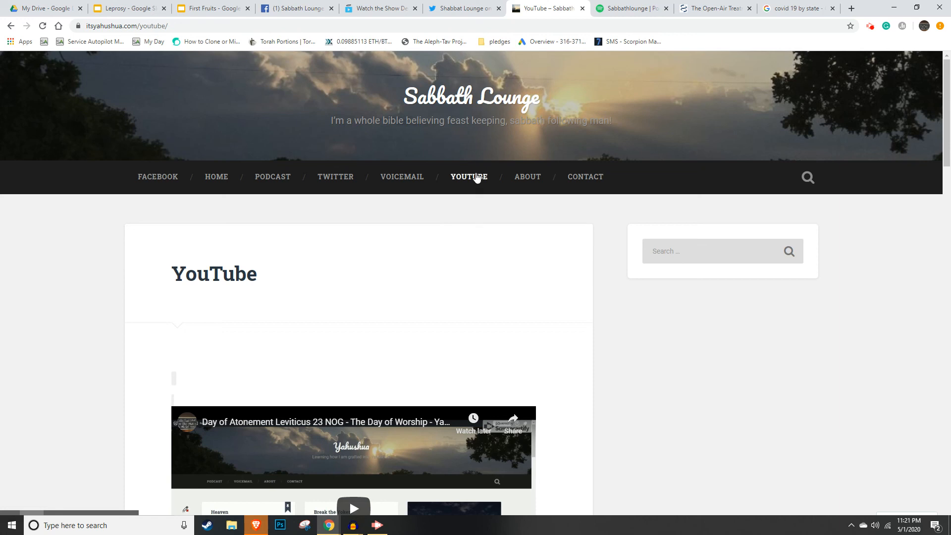
{"action": "scroll", "scroll_direction": "down", "scroll_amount": 3}
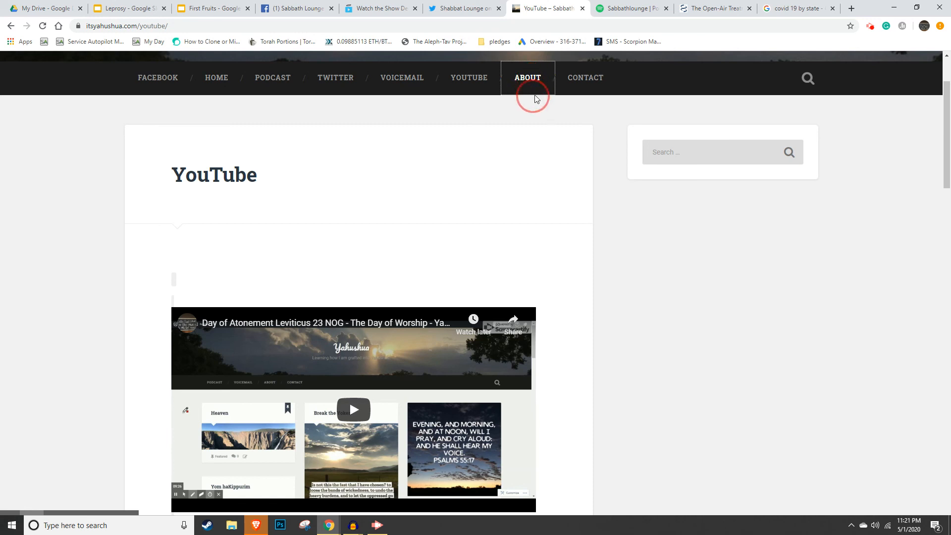
{"action": "left_click", "coordinate": [527, 77]}
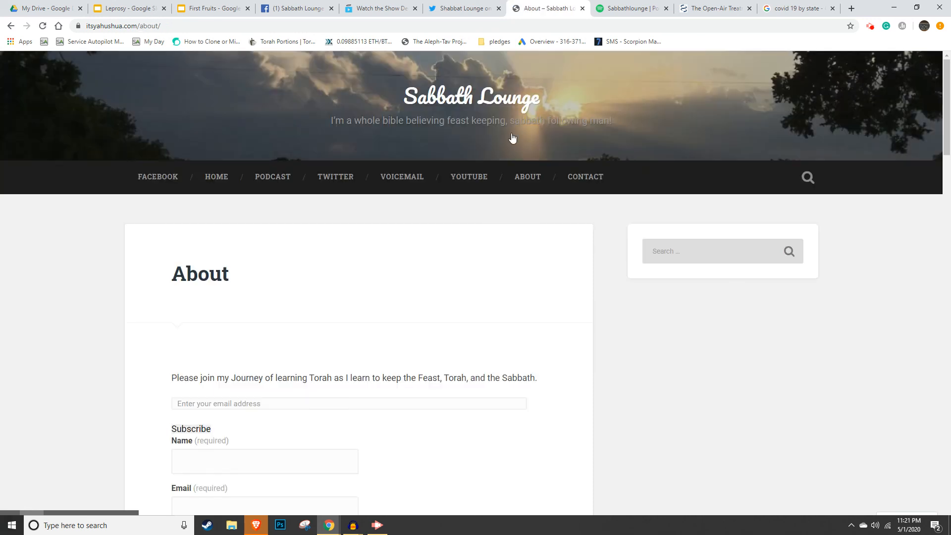
{"action": "scroll", "scroll_direction": "down", "scroll_amount": 3}
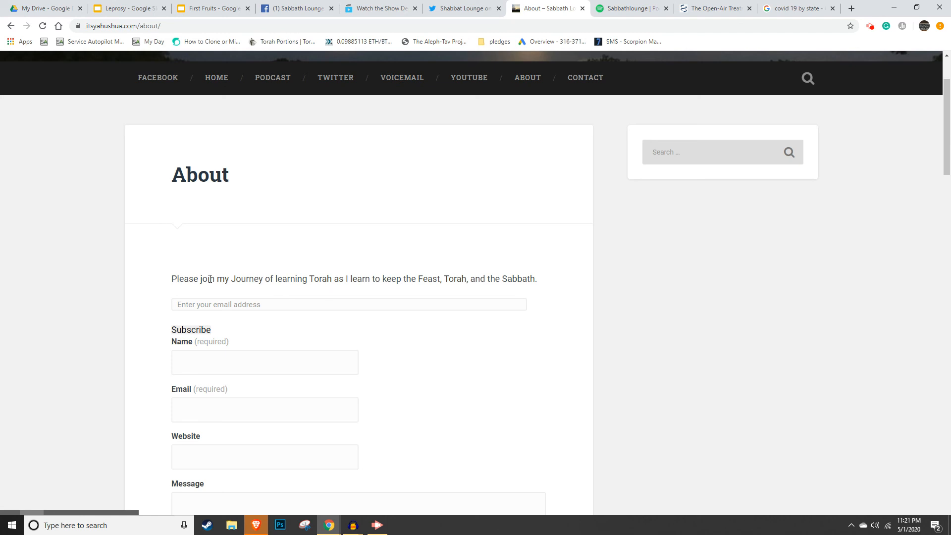
{"action": "scroll", "scroll_direction": "down", "scroll_amount": 3}
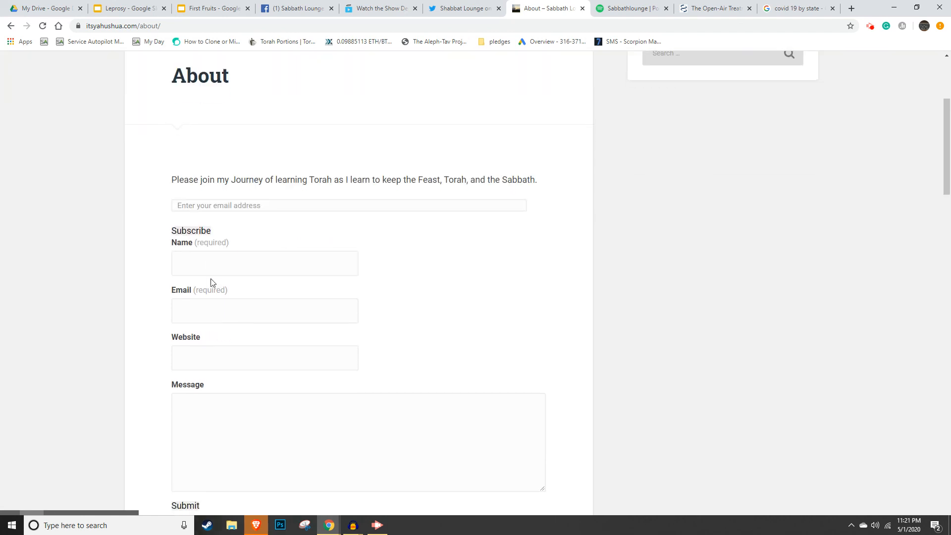
{"action": "scroll", "scroll_direction": "down", "scroll_amount": 3}
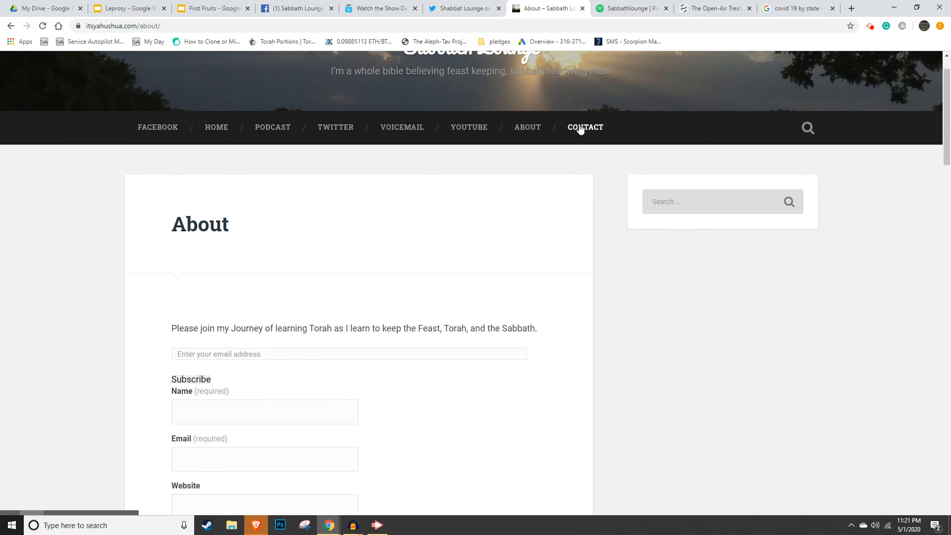
Scroll through the Contact page's form, then switch to the NCBI open-air treatment article tab
{"action": "left_click", "coordinate": [584, 126]}
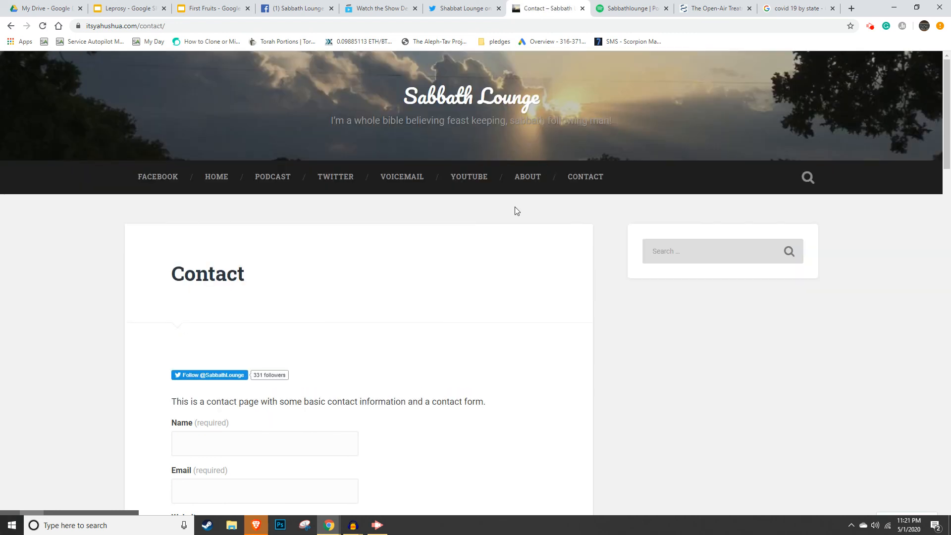
{"action": "scroll", "scroll_direction": "down", "scroll_amount": 3}
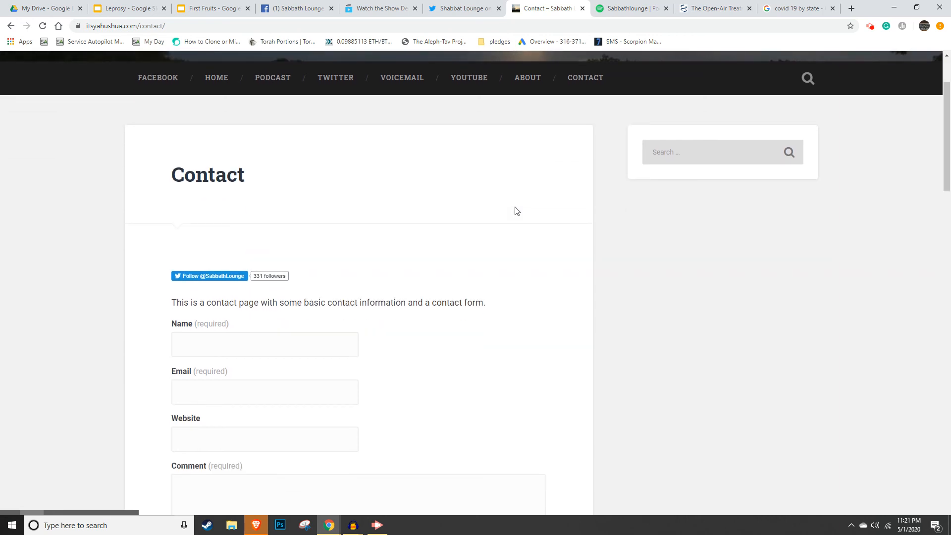
{"action": "scroll", "scroll_direction": "down", "scroll_amount": 3}
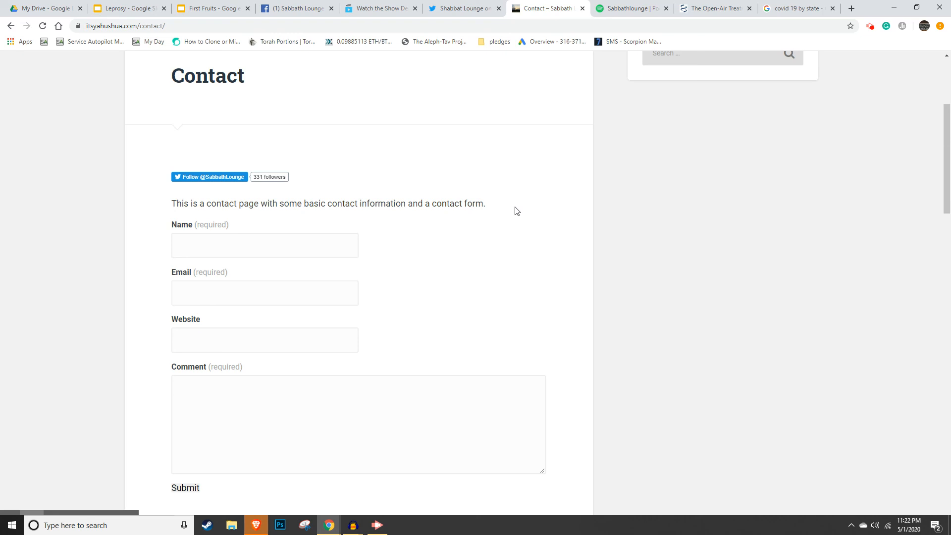
{"action": "left_click", "coordinate": [631, 8]}
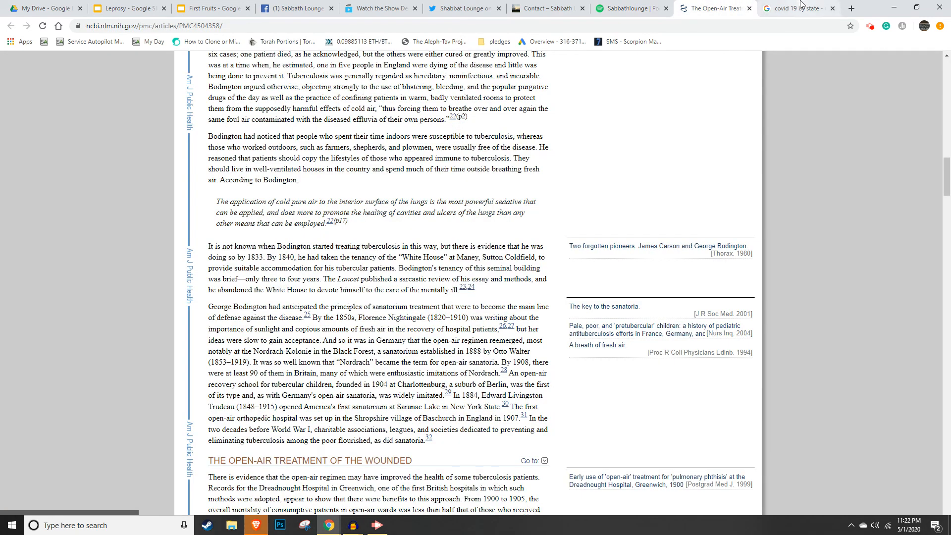
Stop briefly at the First Fruits slides, then show the 'Can We Be Honest Episode 2' video
{"action": "left_click", "coordinate": [464, 8]}
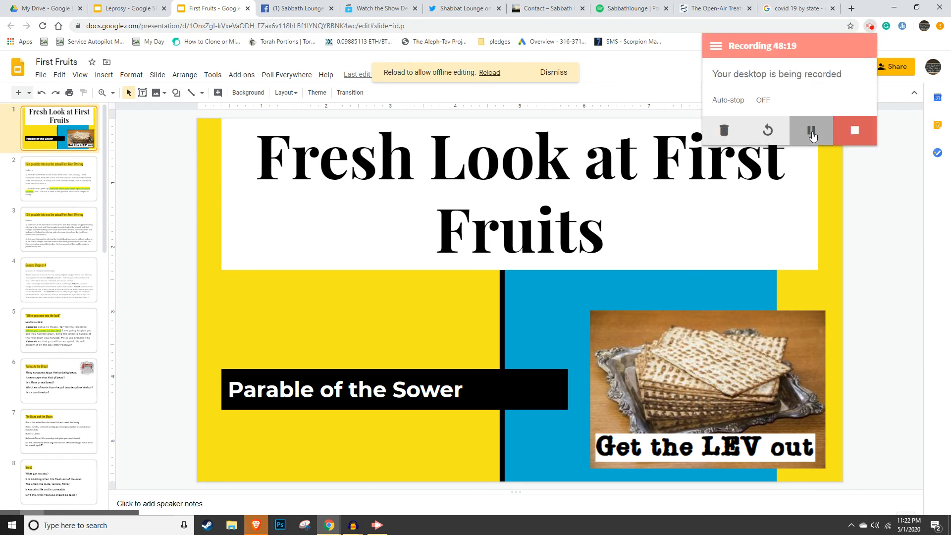
{"action": "left_click", "coordinate": [543, 8]}
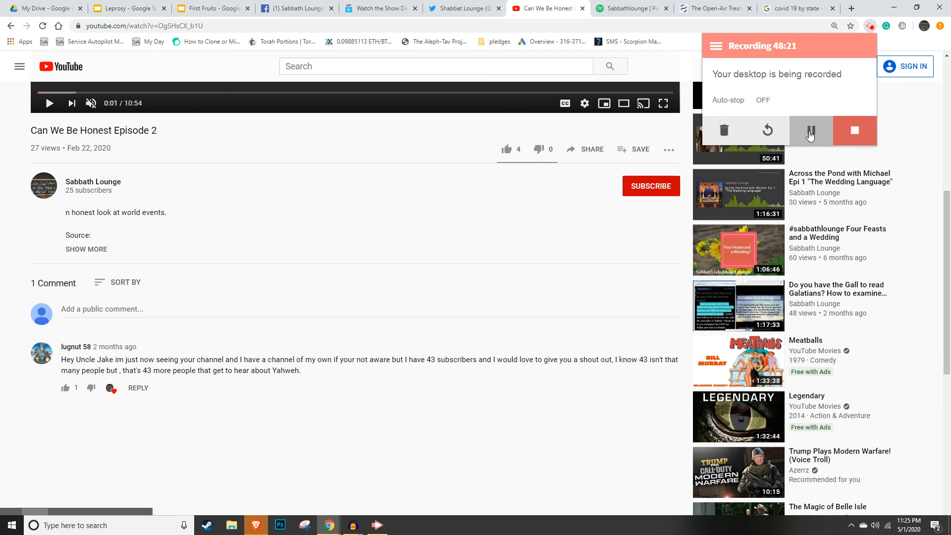